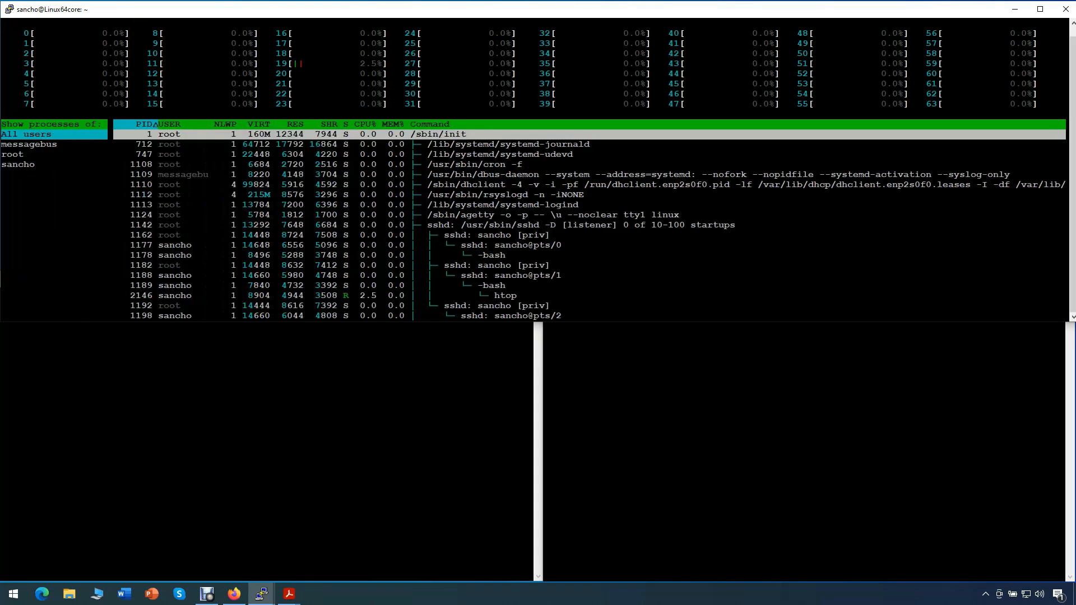
Filter htop's process list to the logged-in user
click(18, 163)
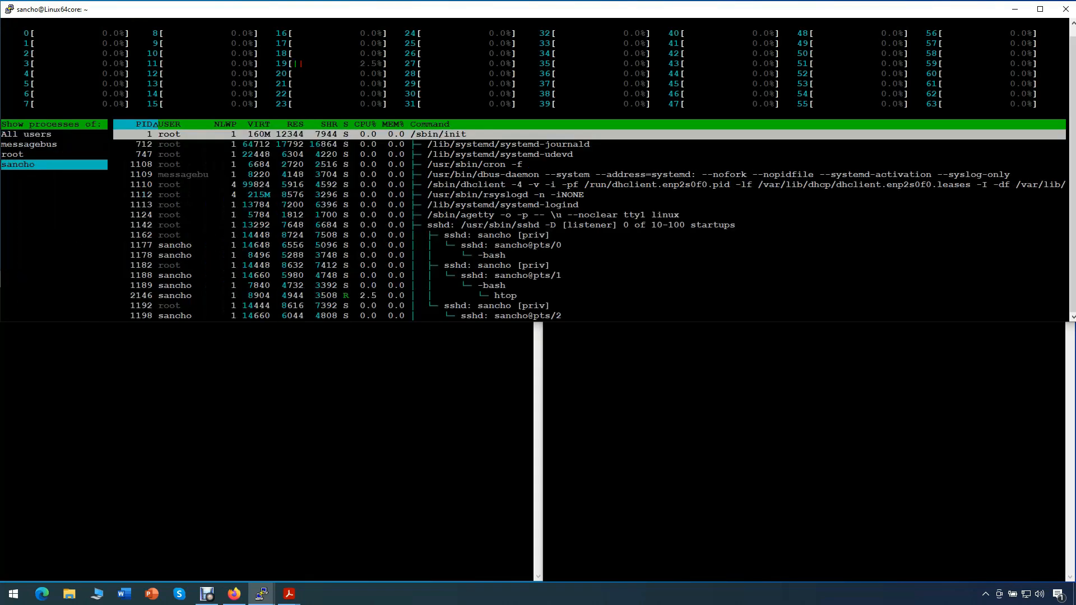
click(19, 163)
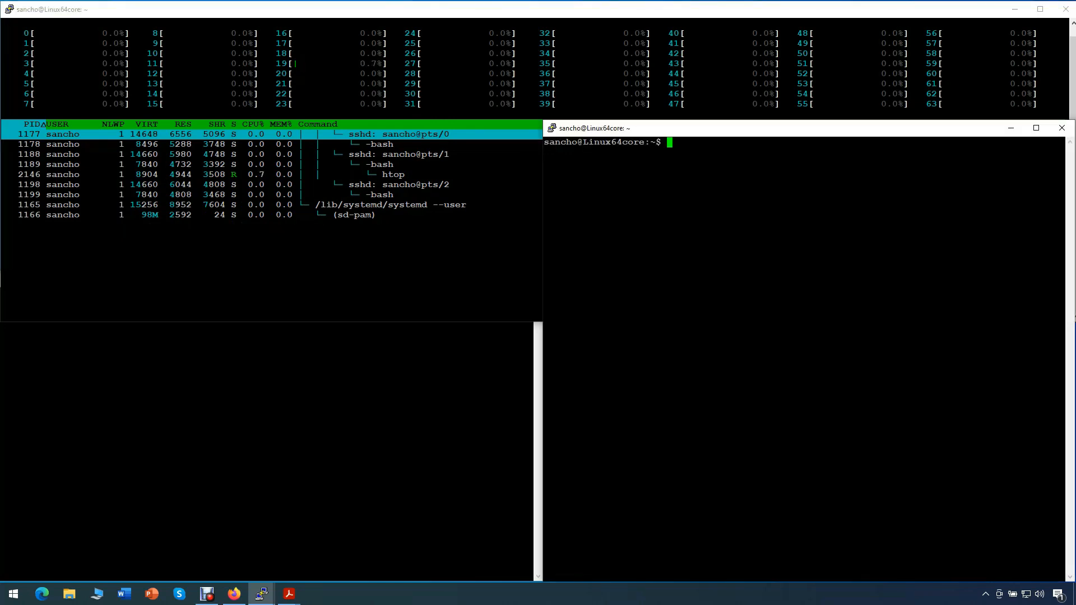
Show the 64-CPU details with lscpu and start Midnight Commander in another session
text(lscpu)
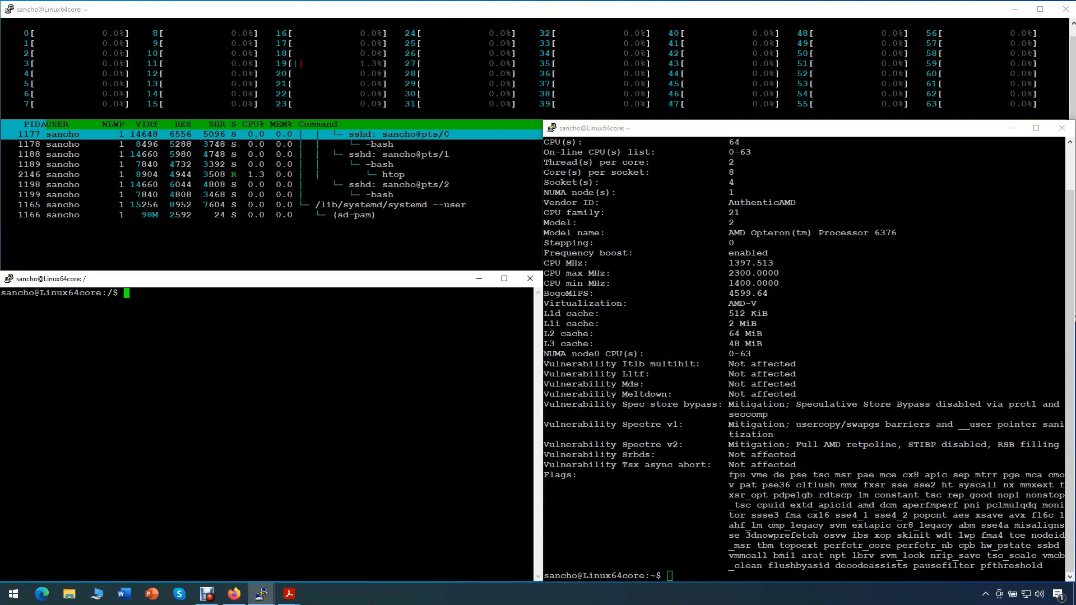
text(mc)
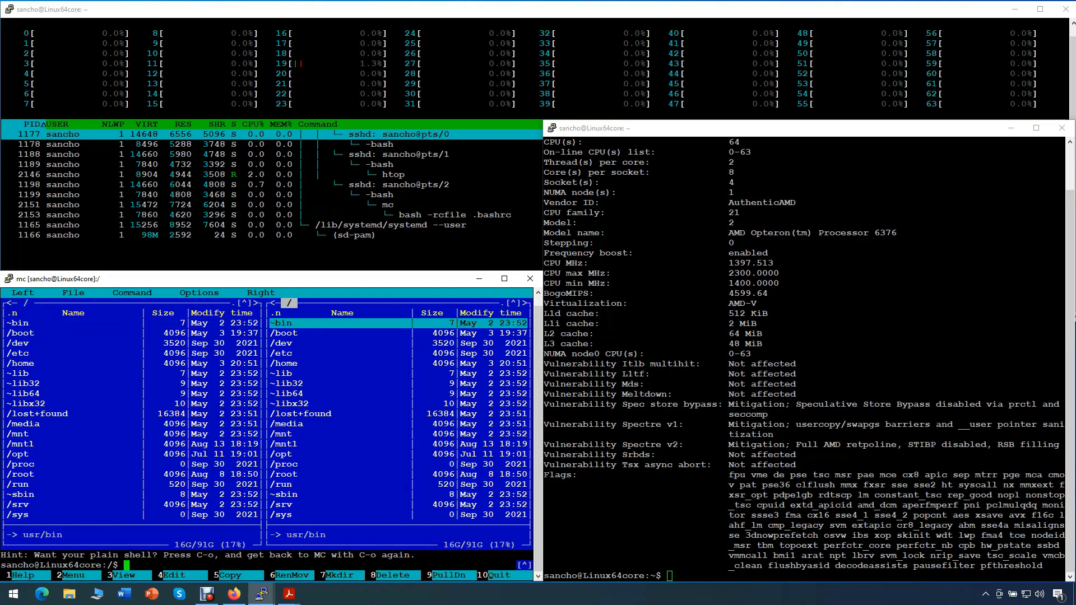
click(233, 593)
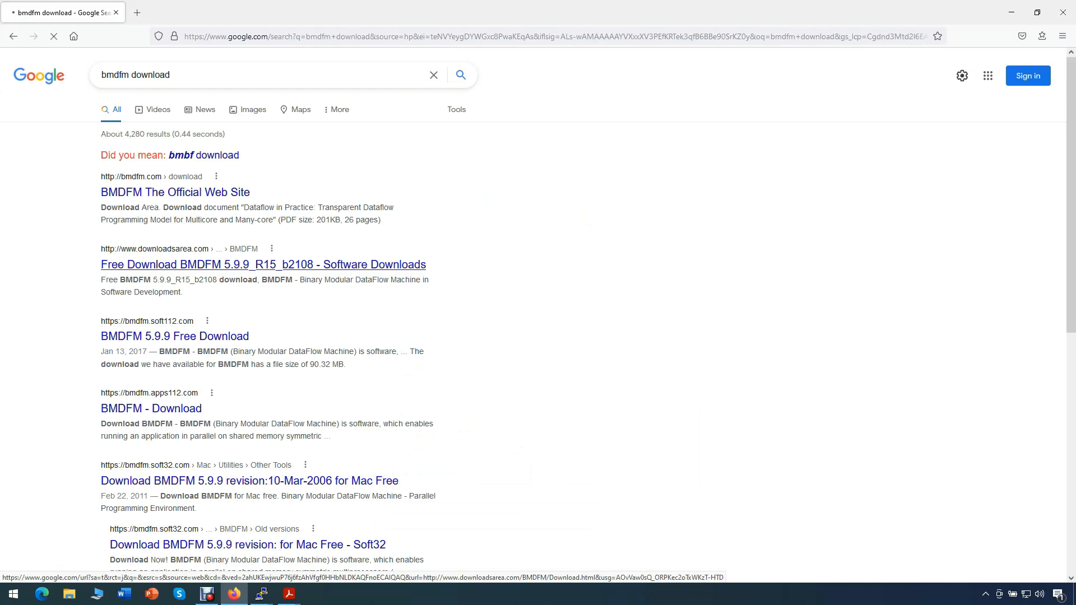
Search Google for bmdfm and visit the official BMDFM site and its Wikipedia article
click(263, 265)
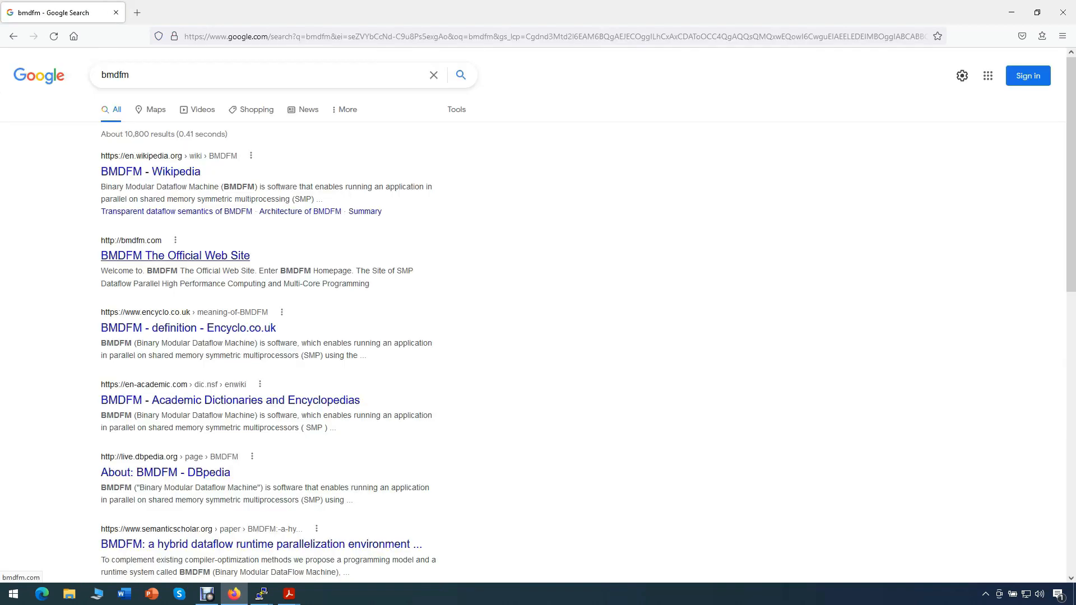
click(174, 255)
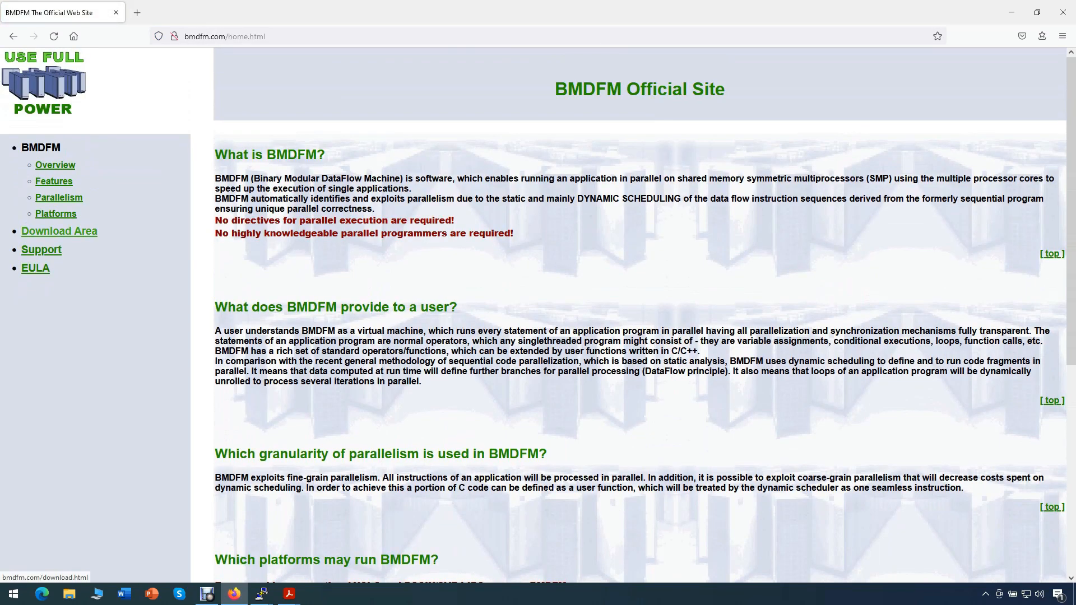
click(60, 231)
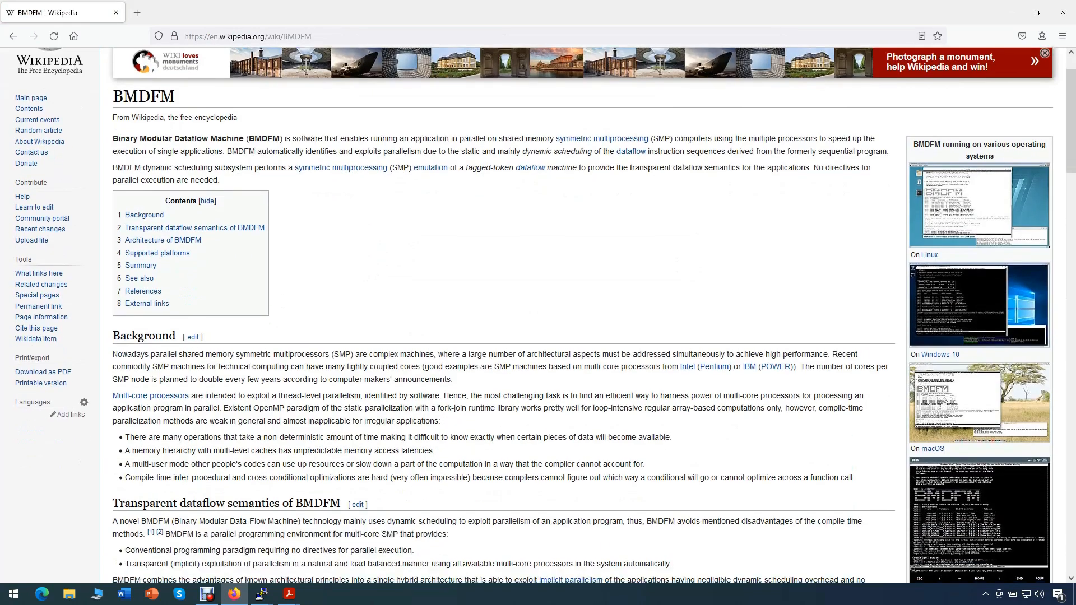
click(288, 594)
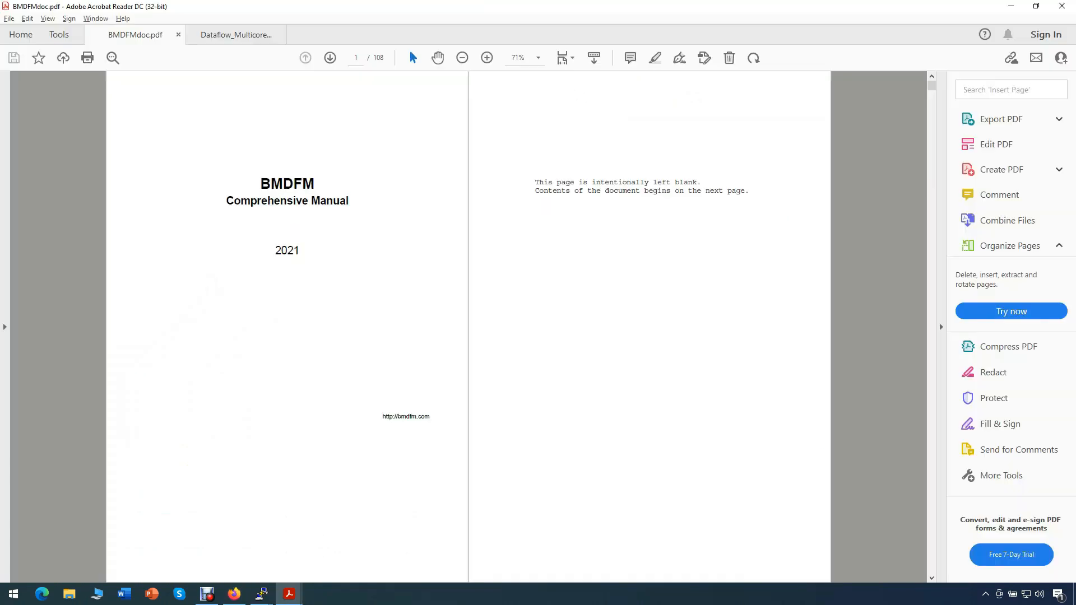
View the BMDFM Comprehensive Manual's first page, then return to the terminal sessions
click(329, 57)
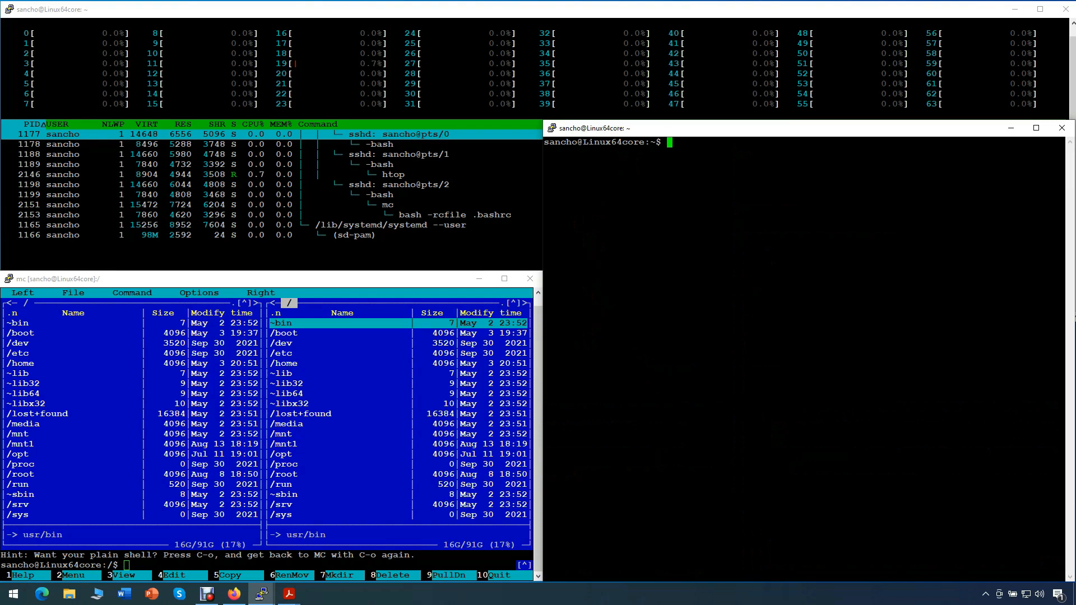
Enter the Temp folder and list its contents
text(cd)
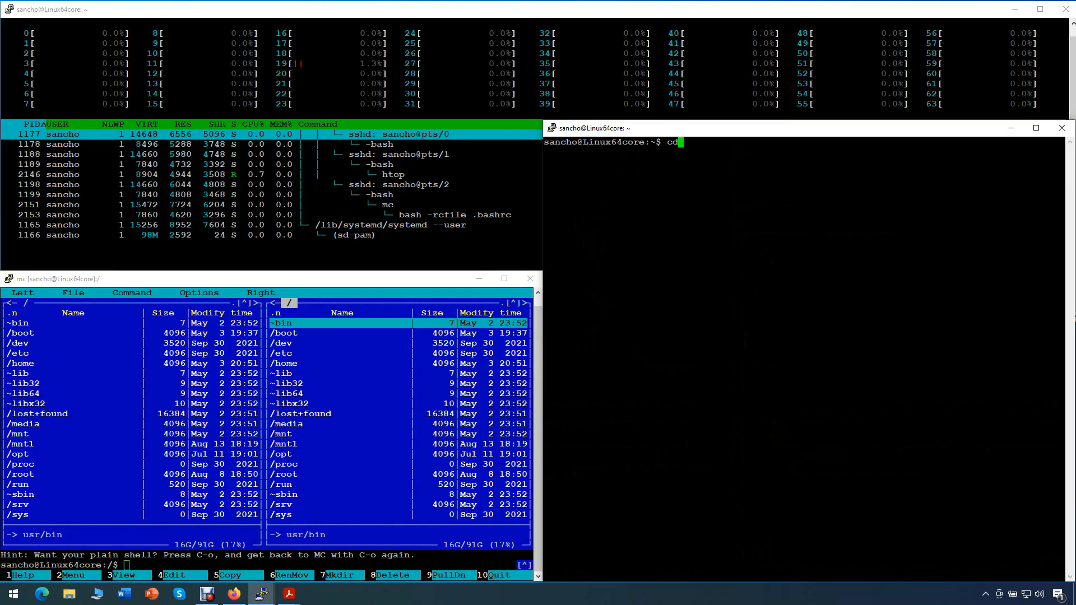
text(Temp)
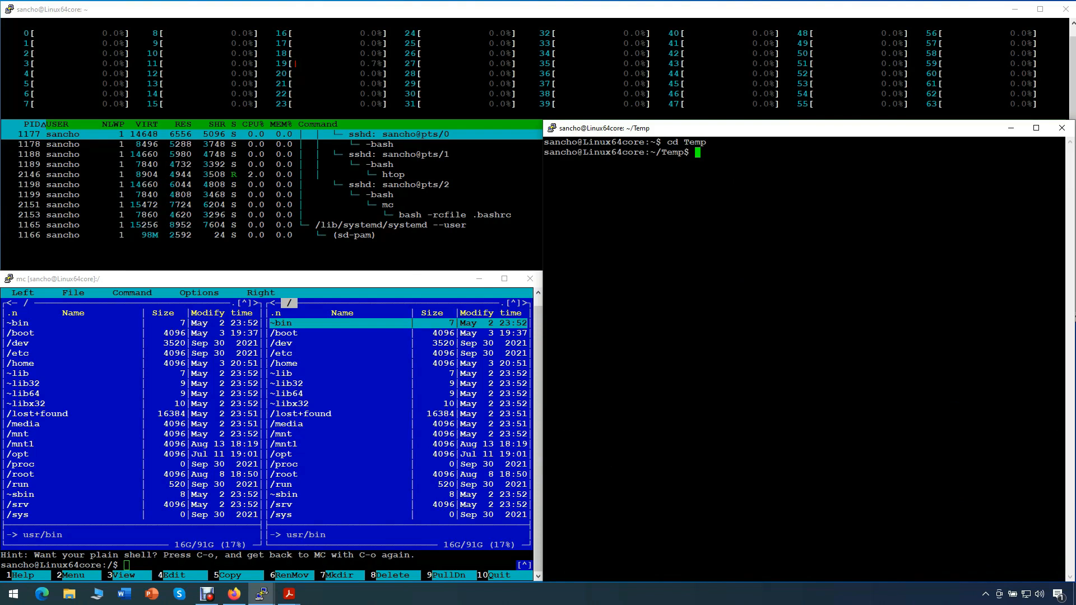
text(ls -la)
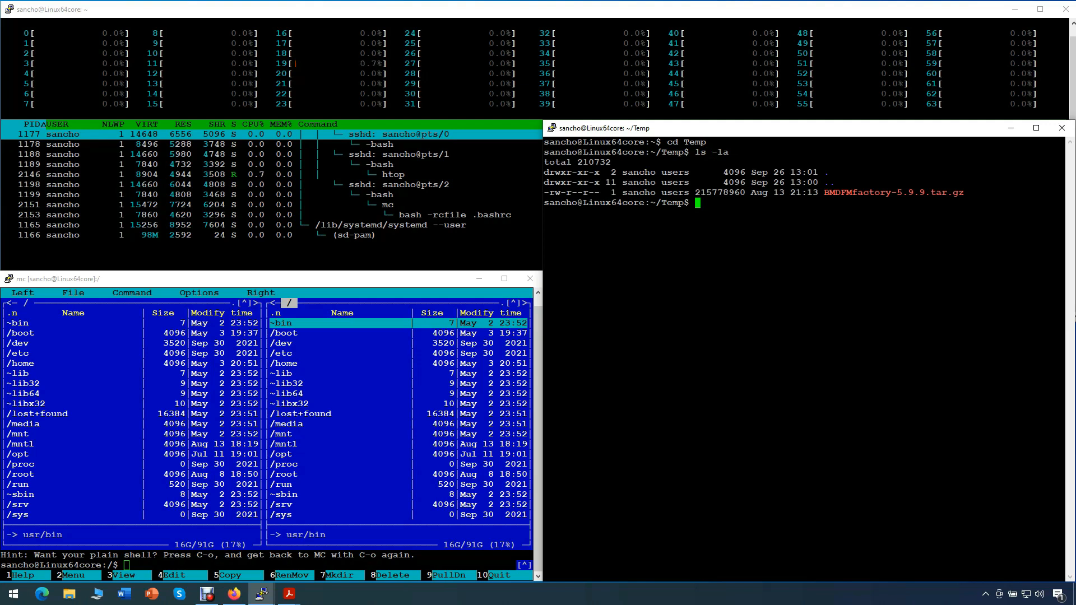
Extract BMDFMfactory-5.9.9.tar.gz with tar -xvf
text(tar -)
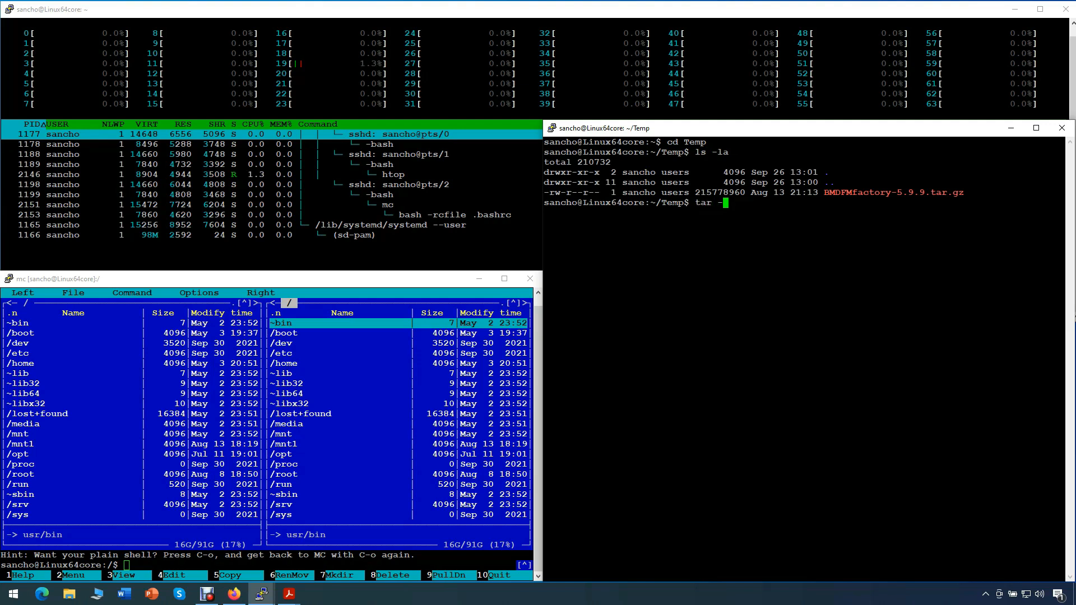
text(xvf BMDFMfactory-5.9.9.tar.gz)
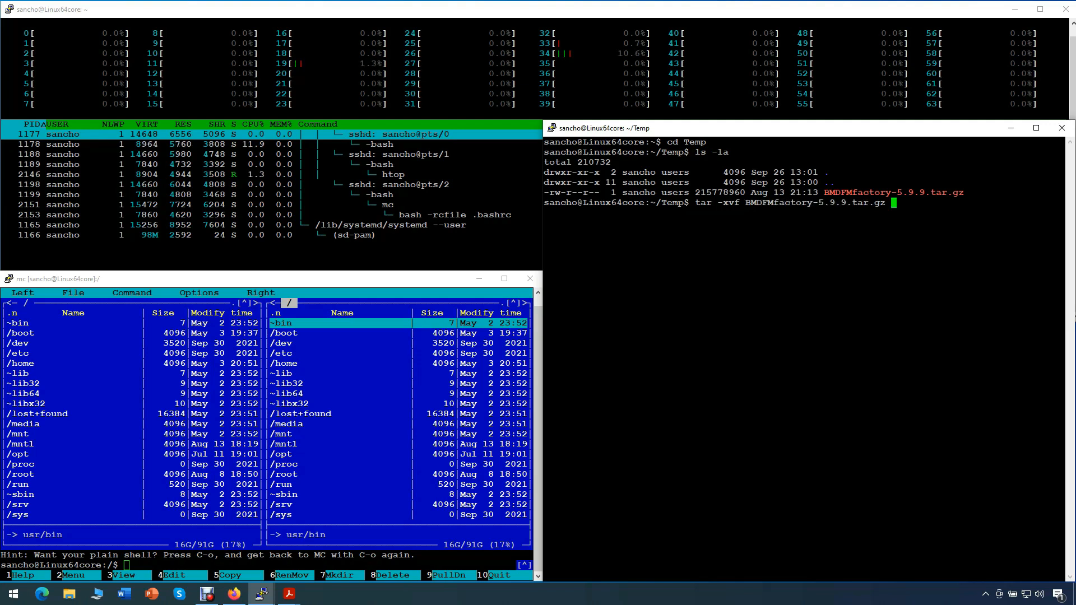
key(Return)
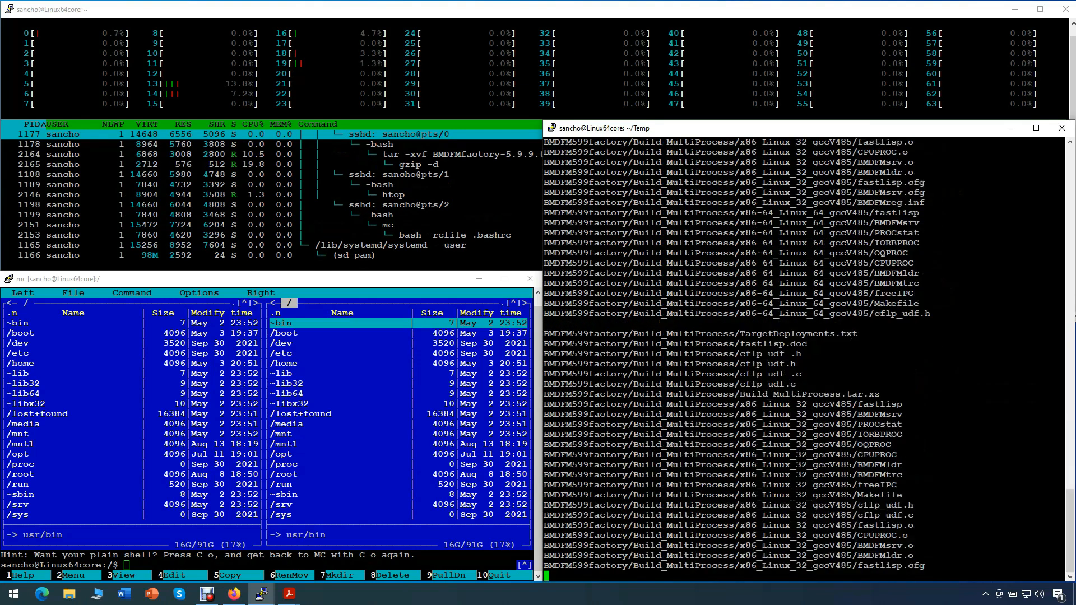
text(mv)
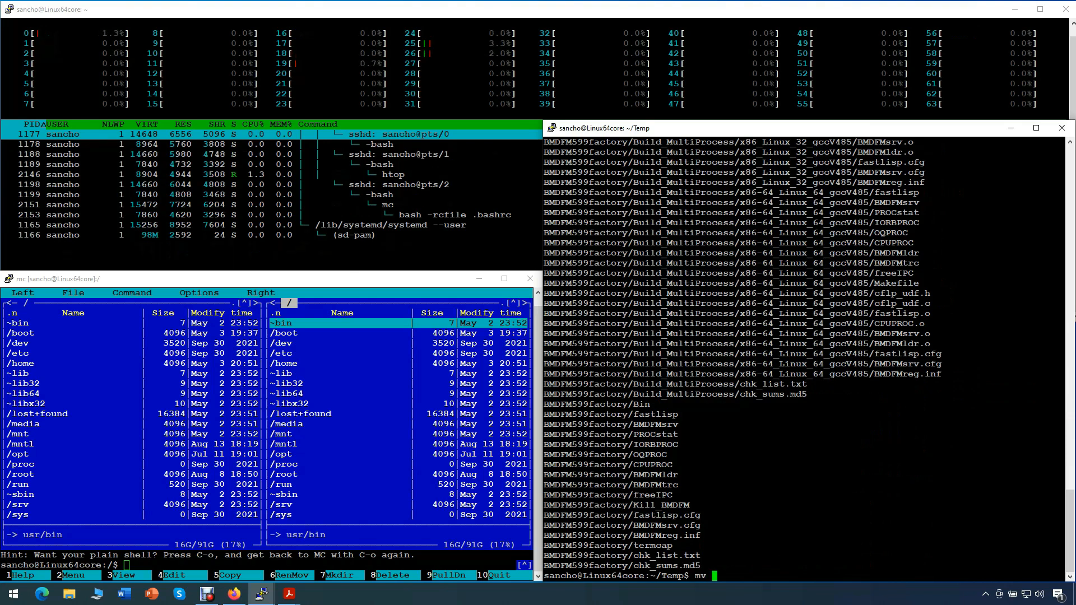
Rename BMDFM599factory to BMDFM and move into its Build folder
text(BMDFM599factory/)
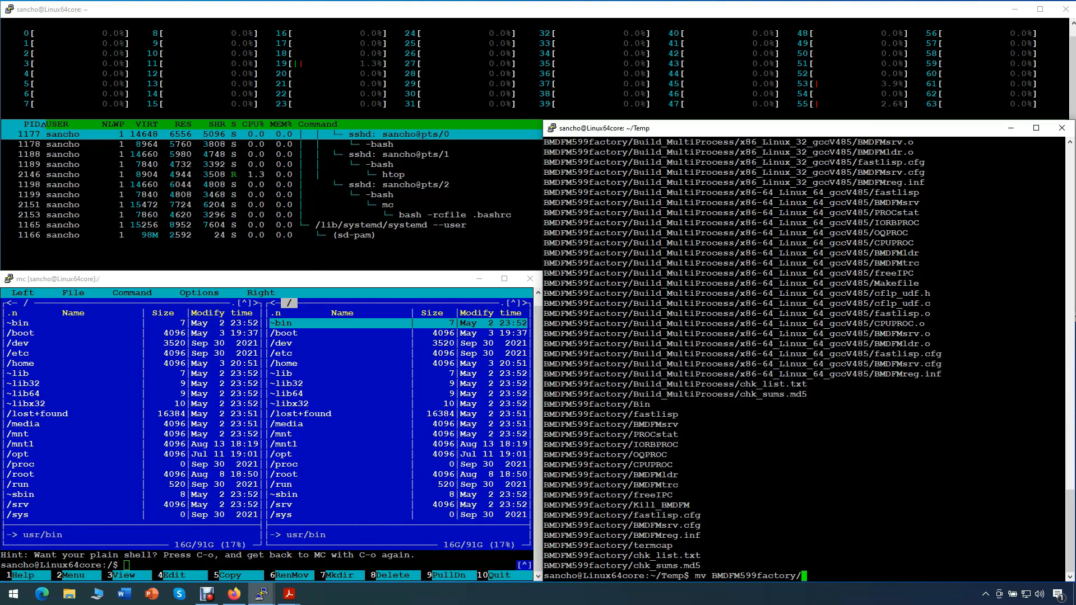
text(BMDFM)
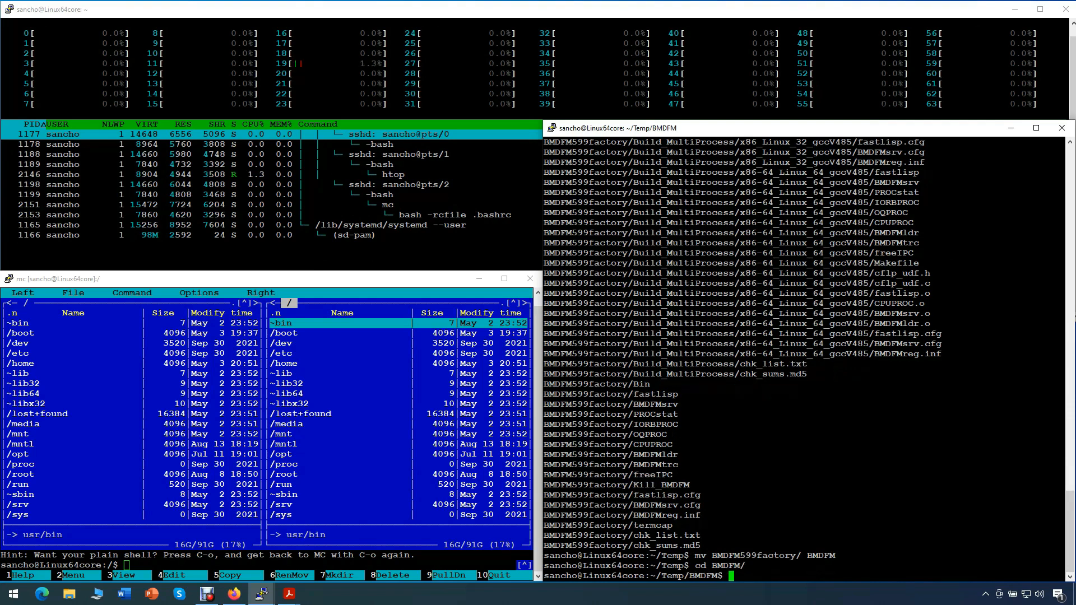
text(cd Build)
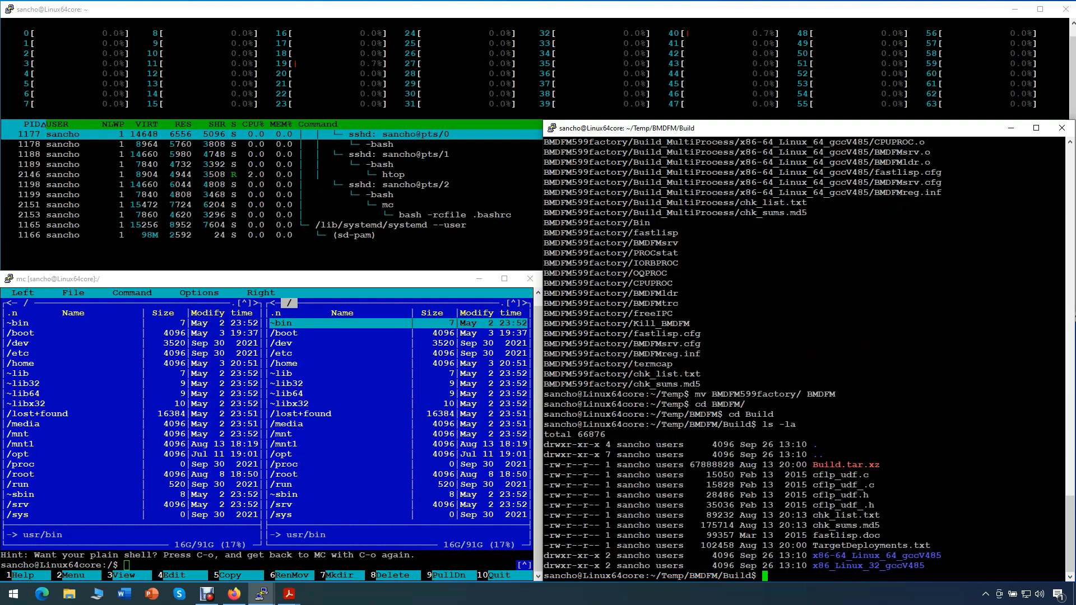
text(tar -xvf)
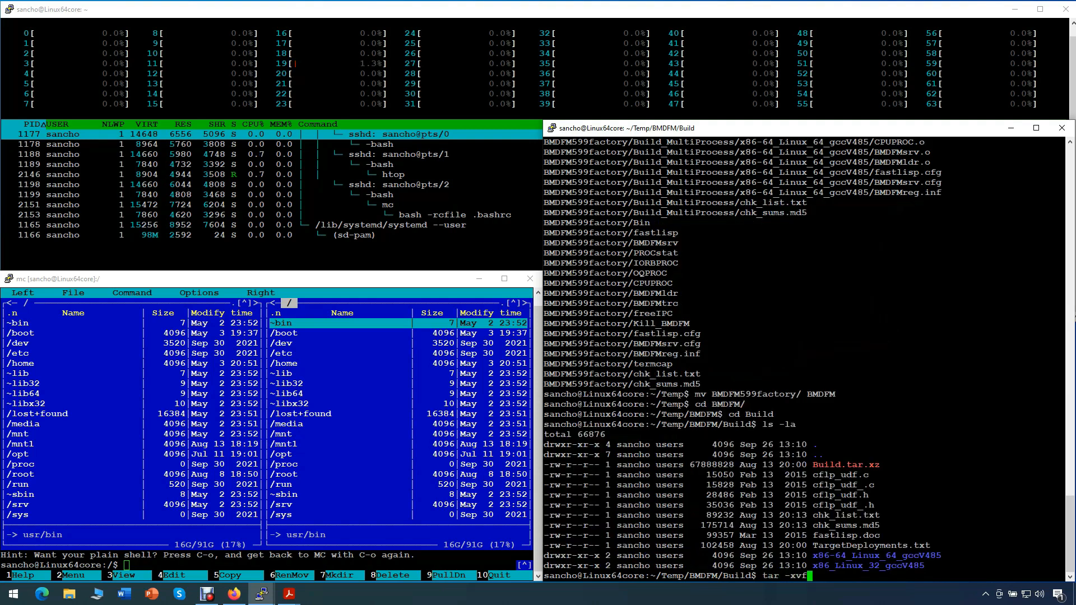
Extract Build.tar.xz into per-platform folders and list the BMDFM folder
text(Build.tar.xz)
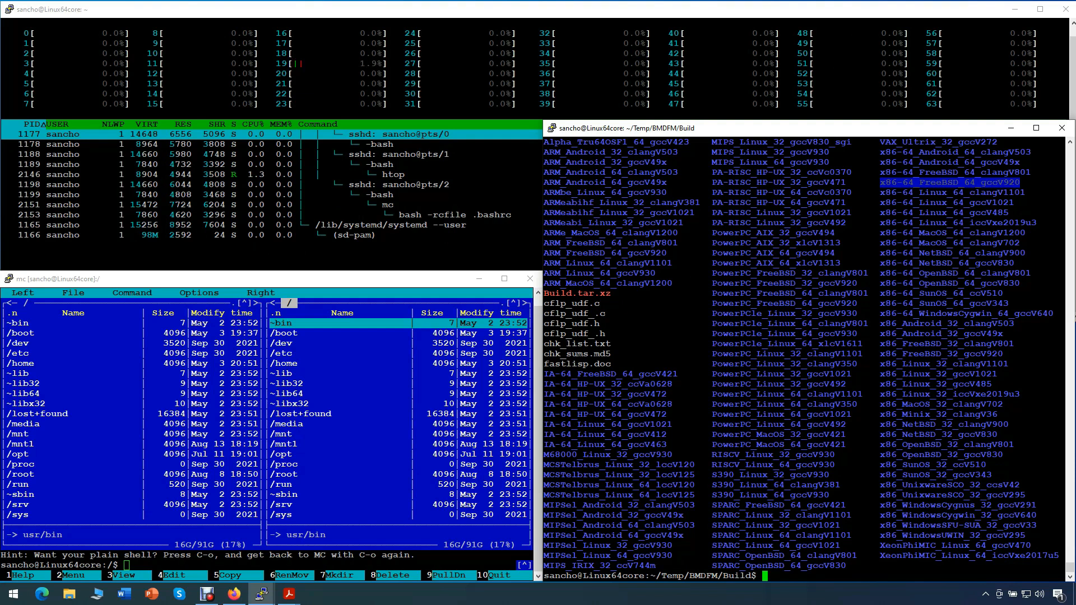
text(cd ..)
text(ls -la)
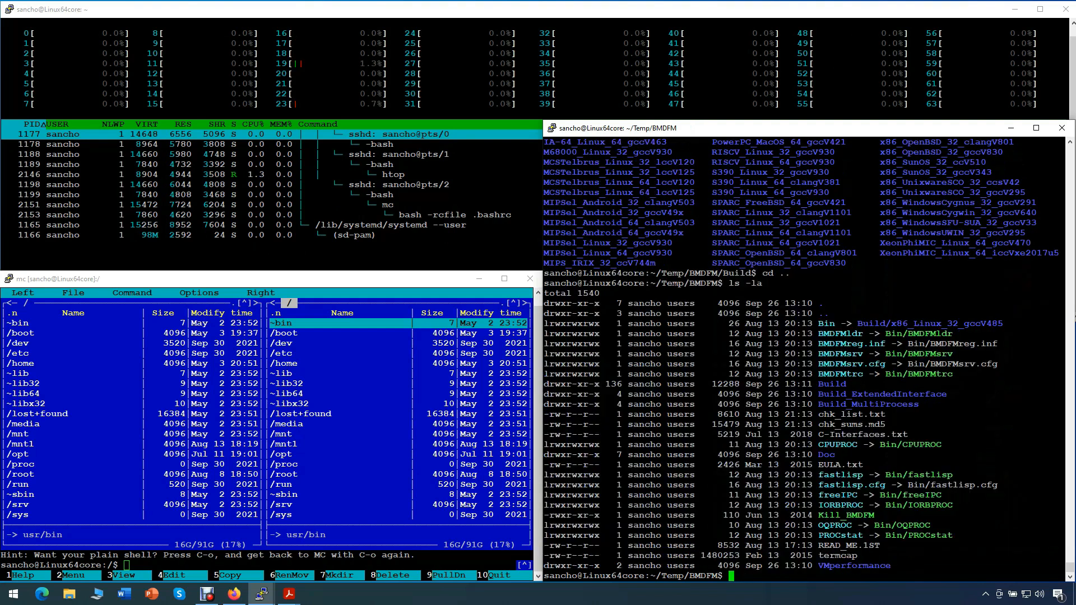
Replace Bin with a symlink to Build/x86-64_Linux_64_gccV1021 and verify the listing
text(rm Bin)
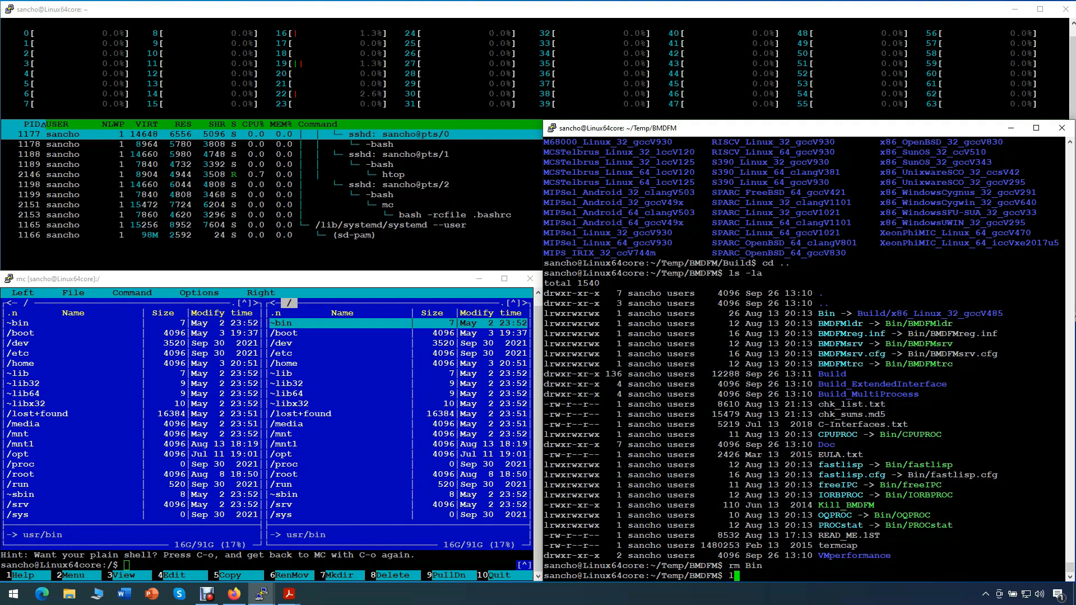
text(ln -s B)
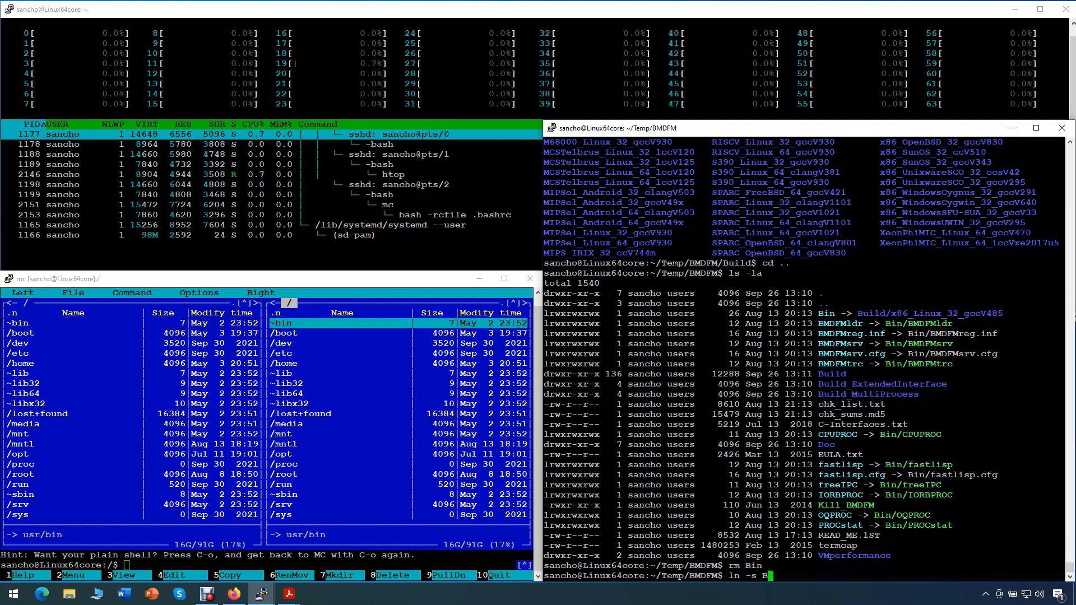
text(uild/x)
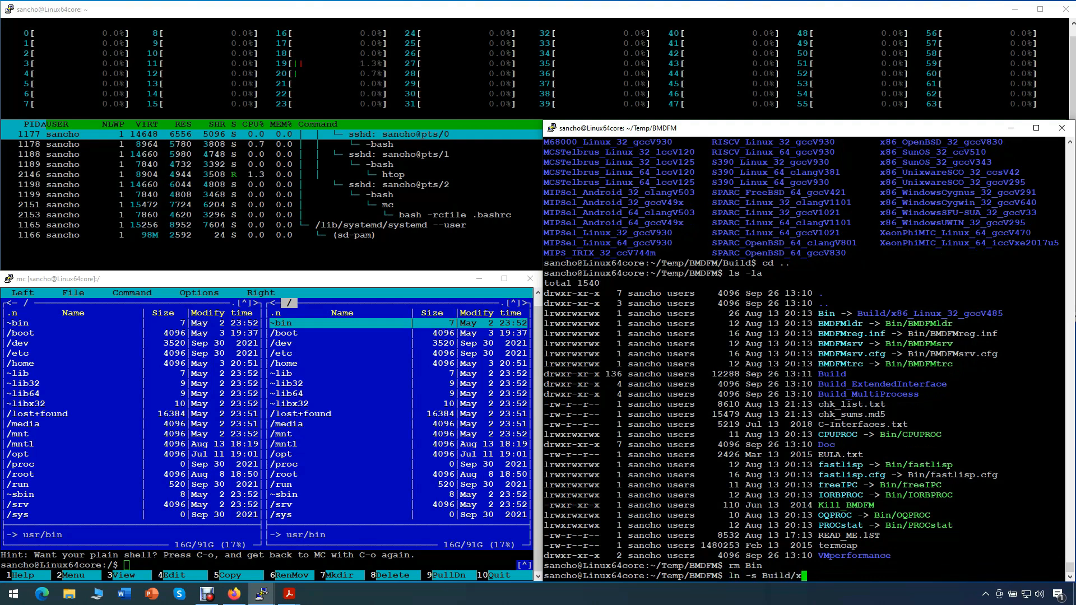
text(86-64)
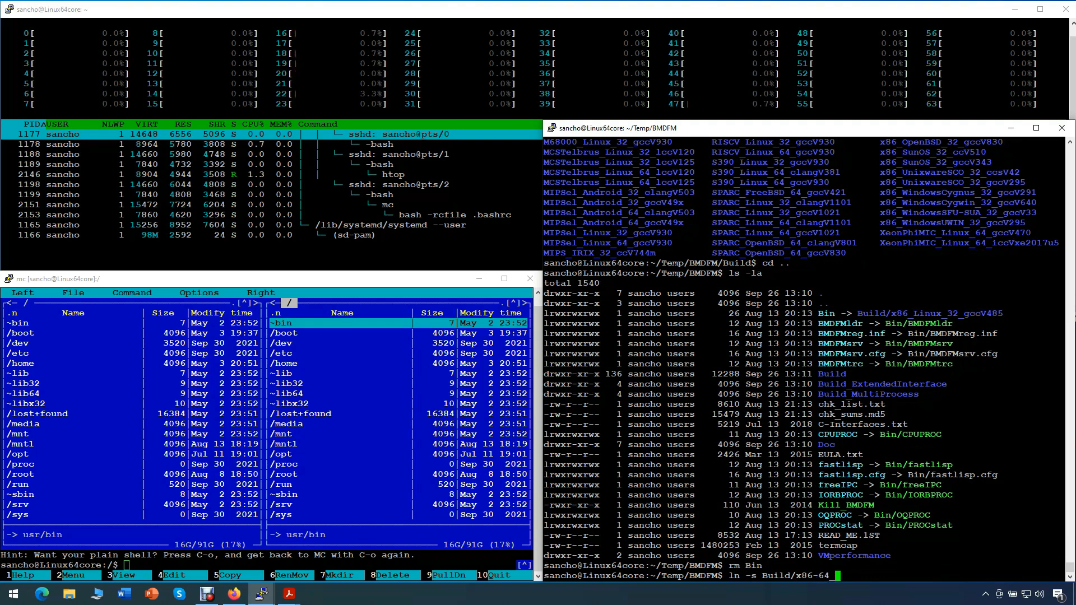
text(_Linux_64_)
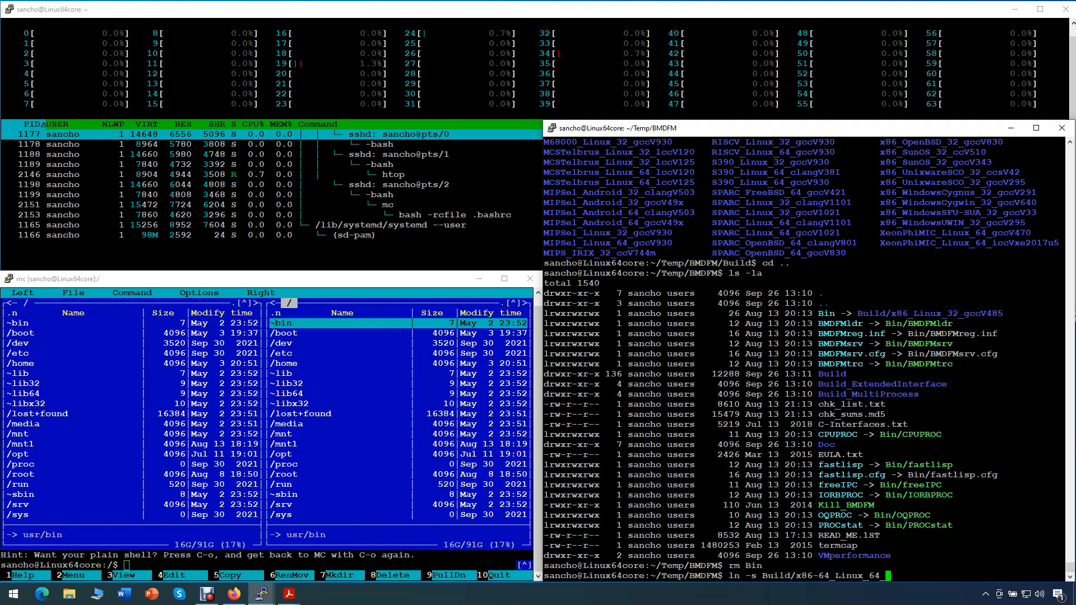
text(gccV1021/)
text(ls -)
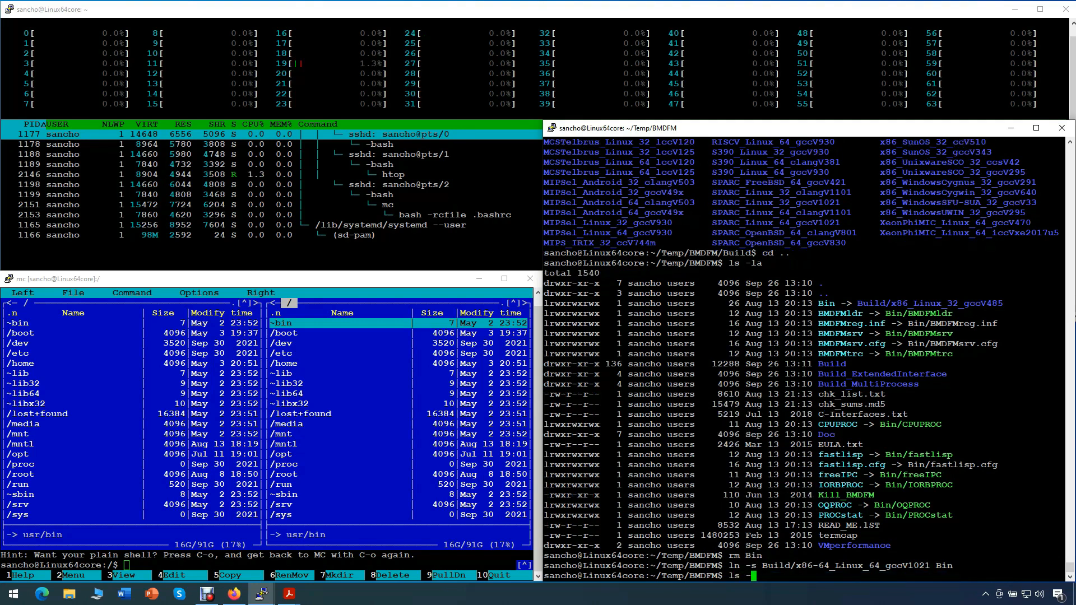
key(Return)
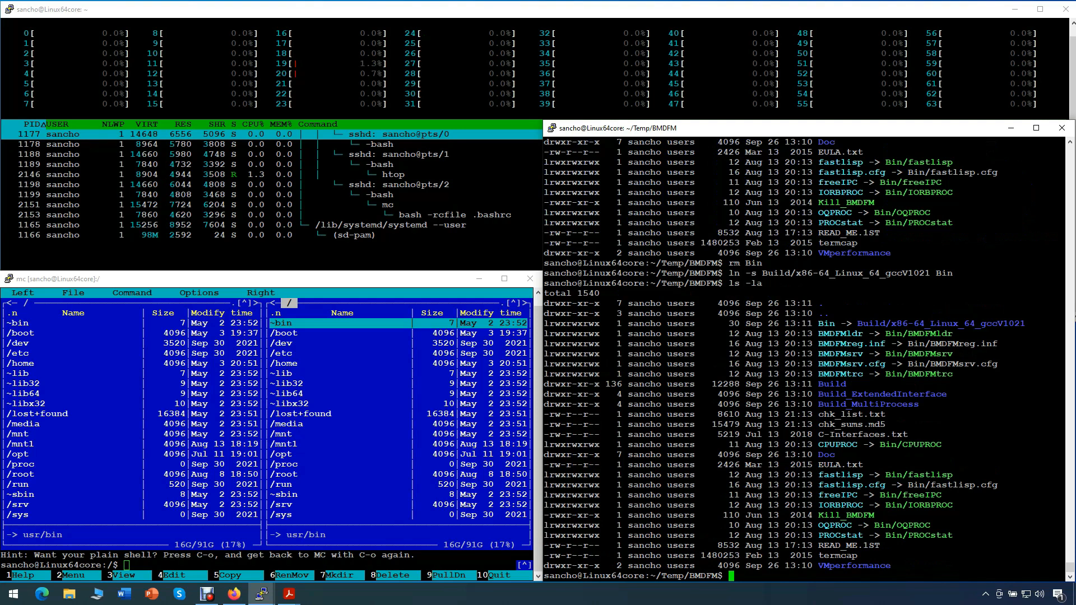
Change into the Bin directory
text(cd B)
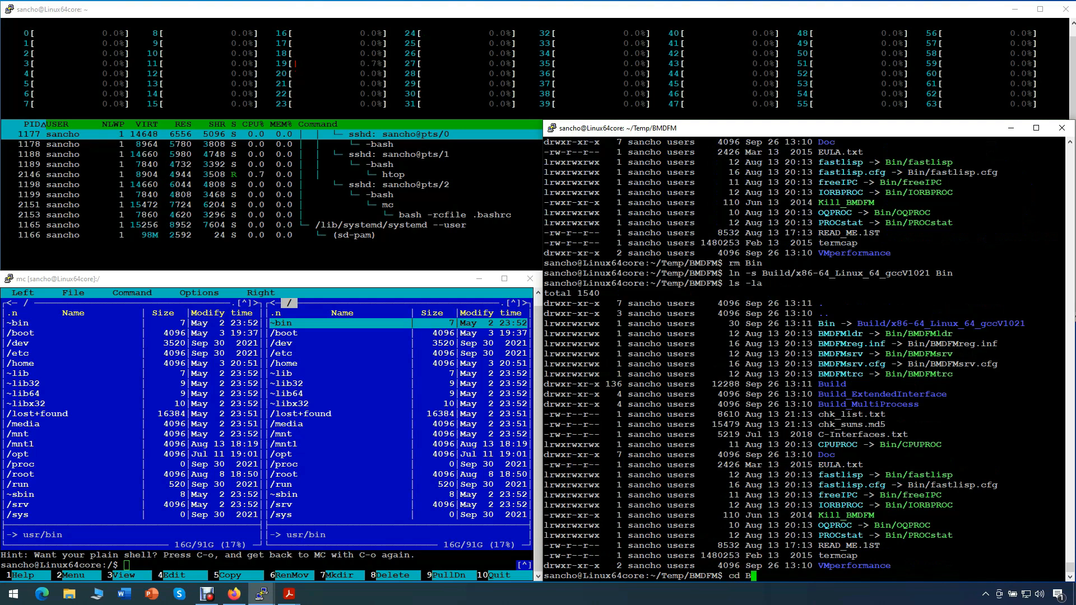
text(in)
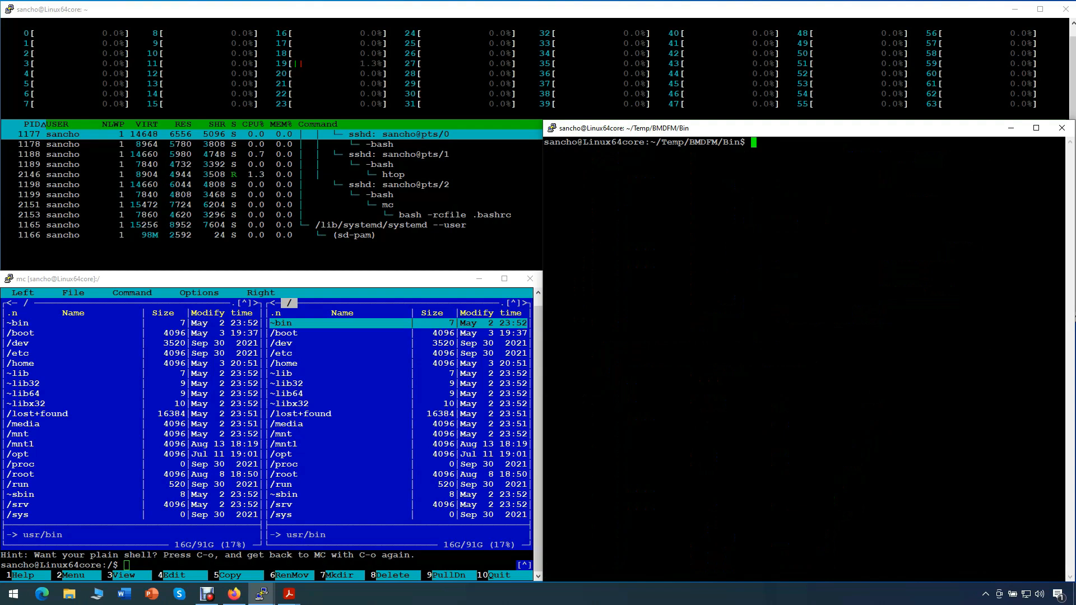
List the files in BMDFM/Bin with ls -la
text(ls -la)
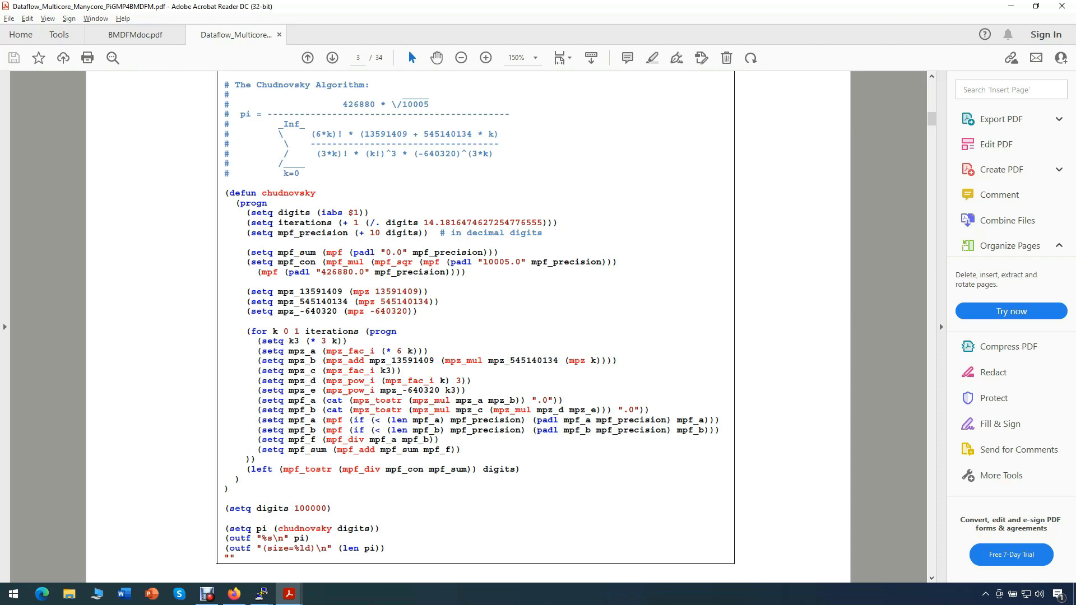
Page through the Chudnovsky pi program listing in the PDF, then switch to the browser
click(315, 193)
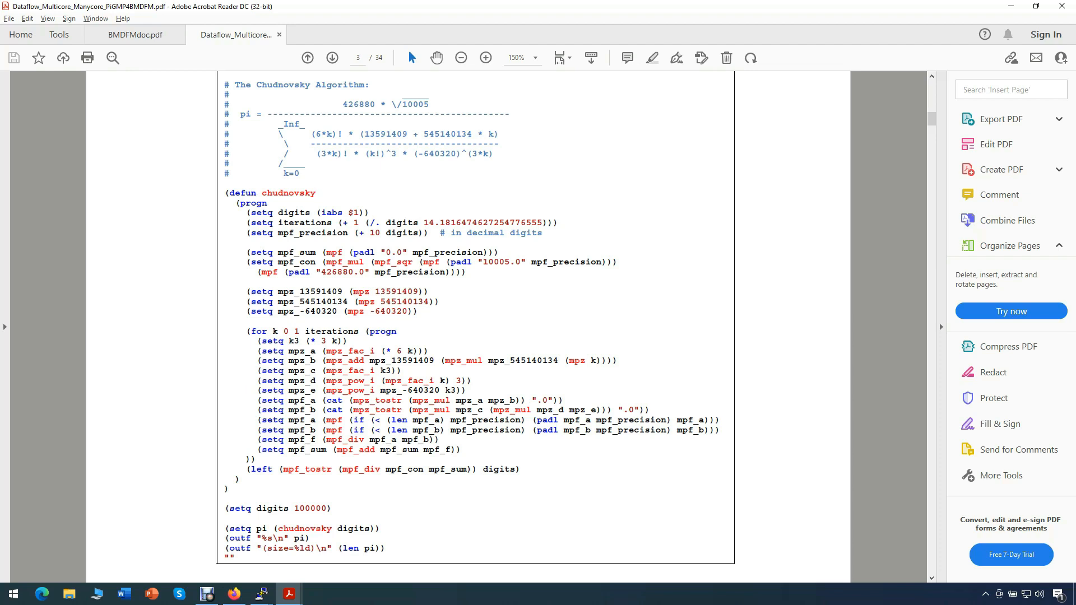
click(316, 192)
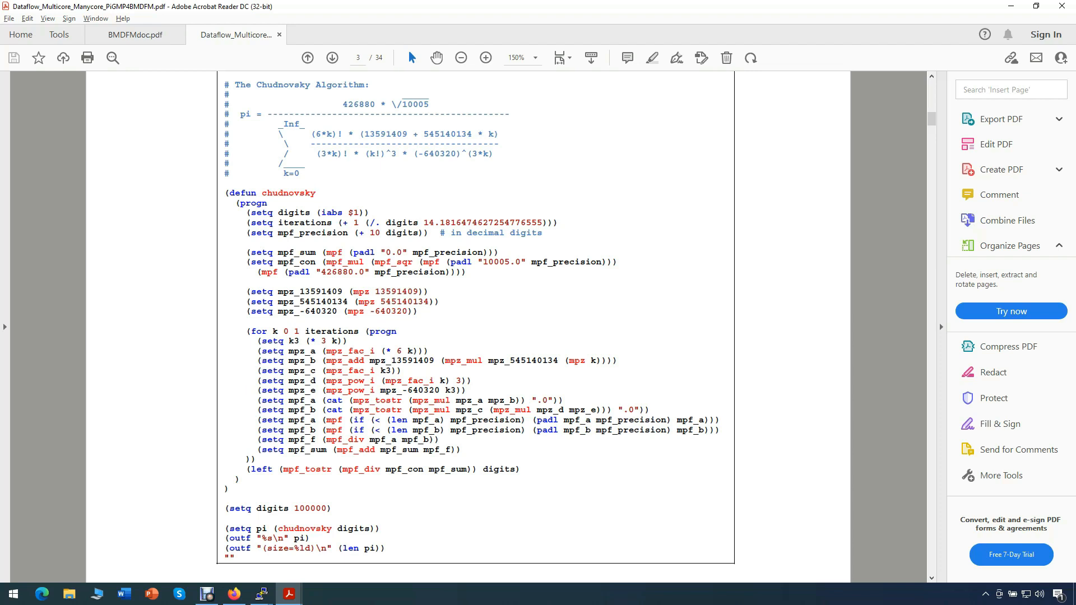
click(316, 193)
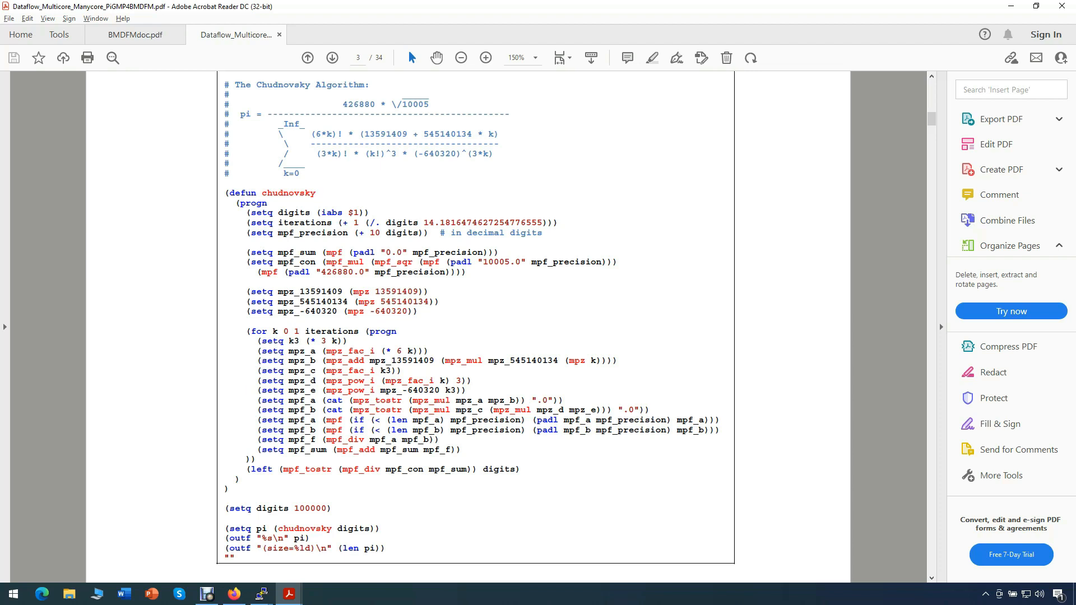
click(233, 594)
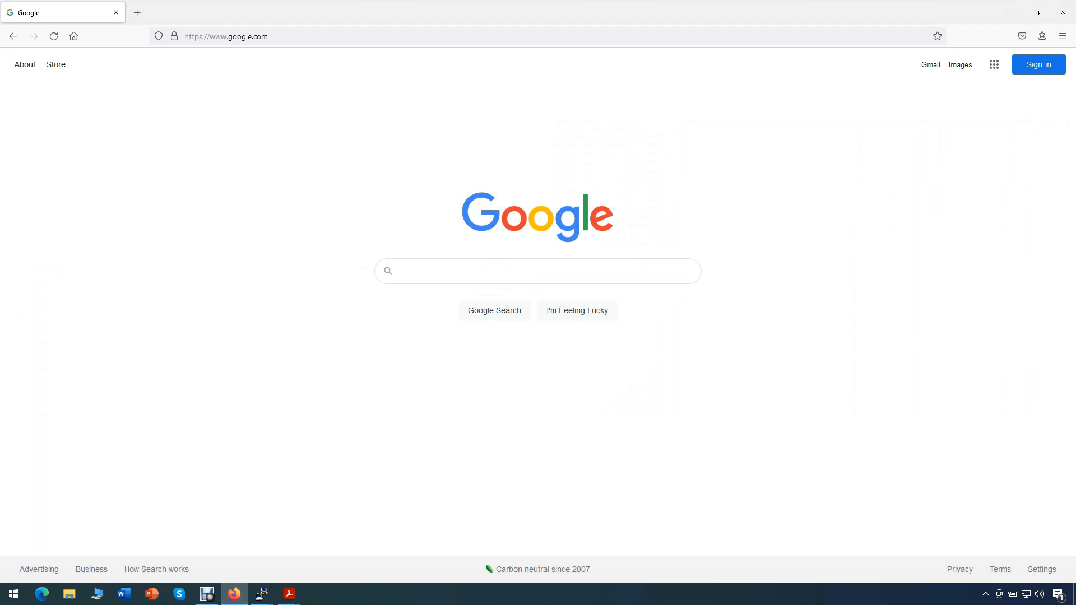
Search 'wiki gnu gmp' and pick the GNU Multiple Precision Arithmetic Library article
text(w)
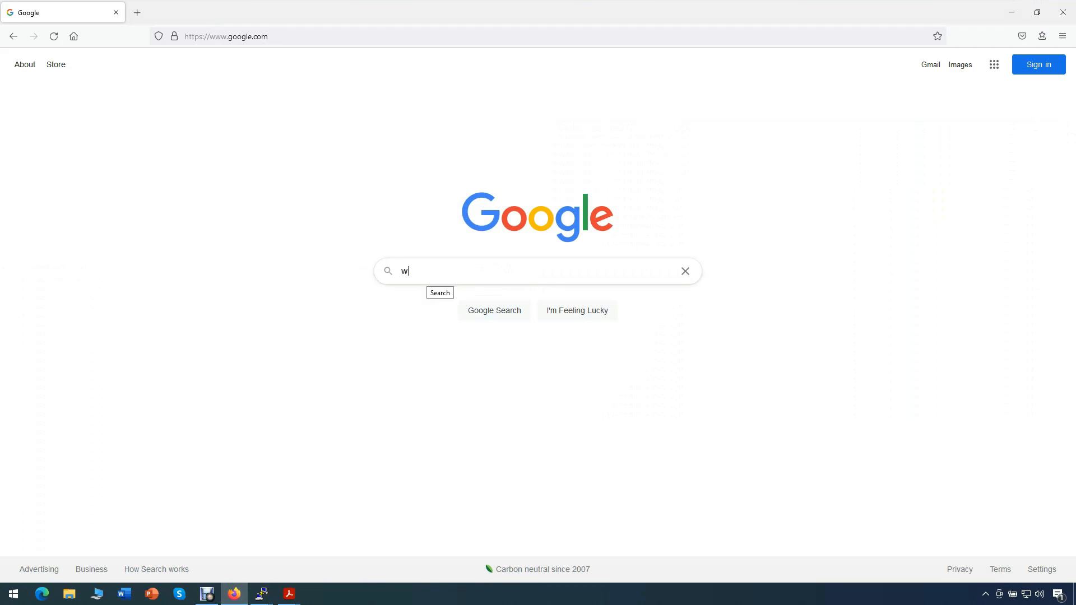
text(iki gnu gmp)
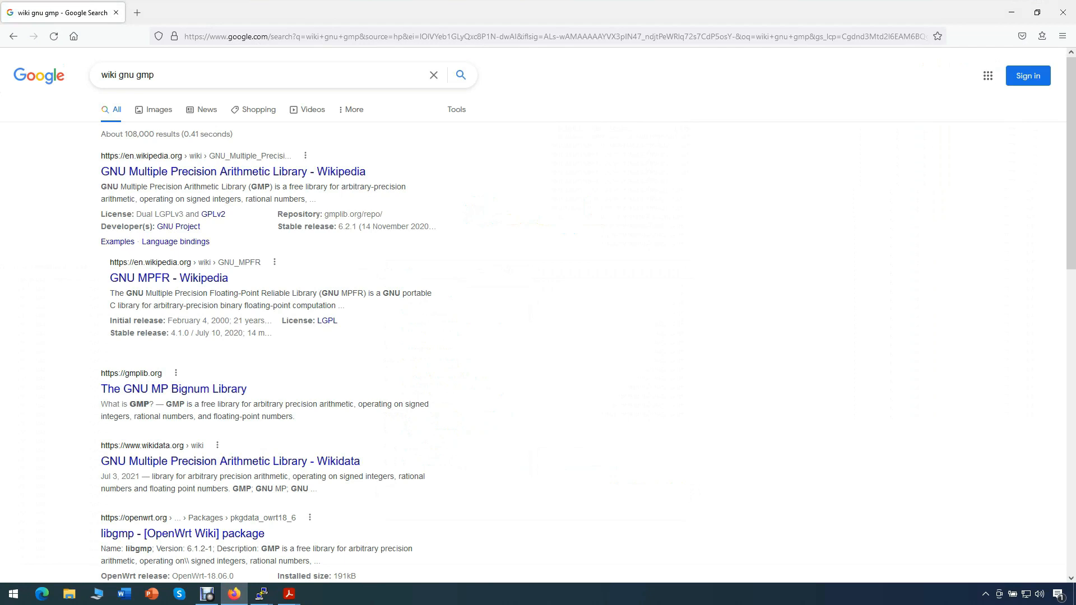
click(232, 171)
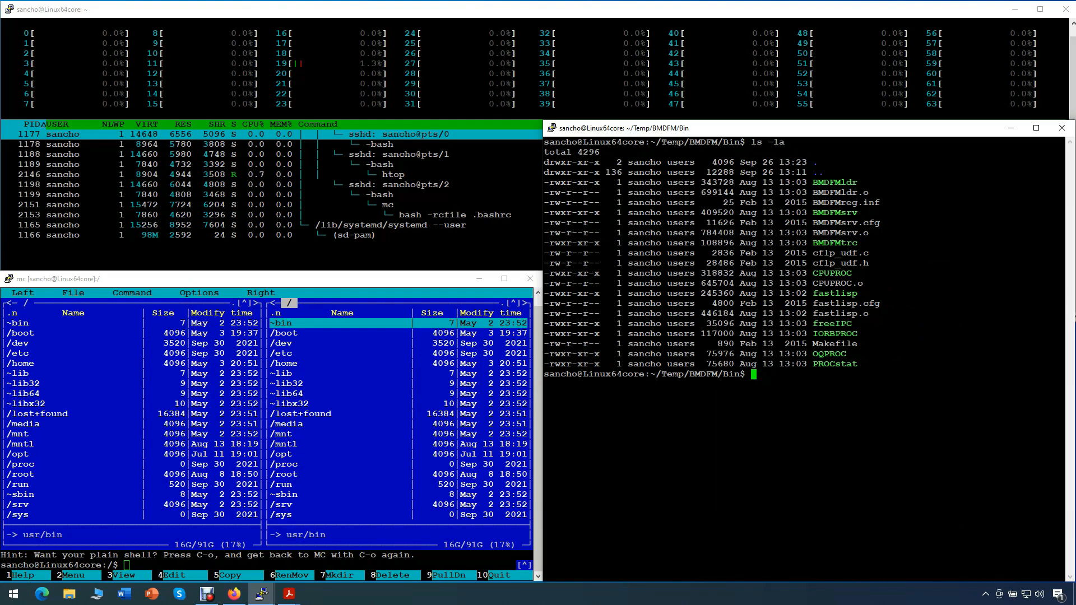
Bring BMDFMsrv.cfg up in the joe editor for changing the server limits
text(joe)
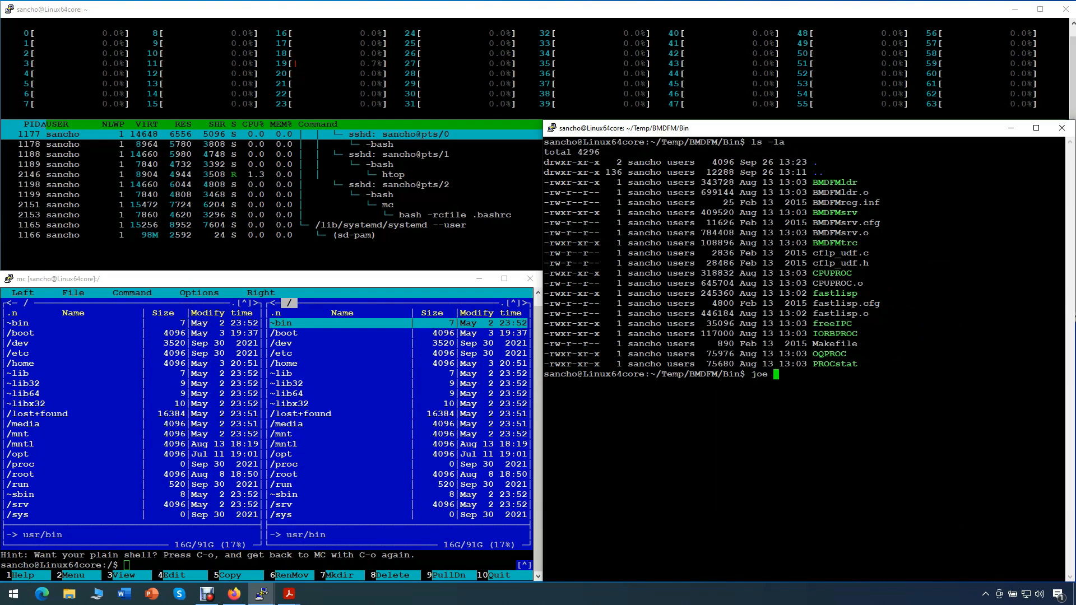
text(BMDFMsrv)
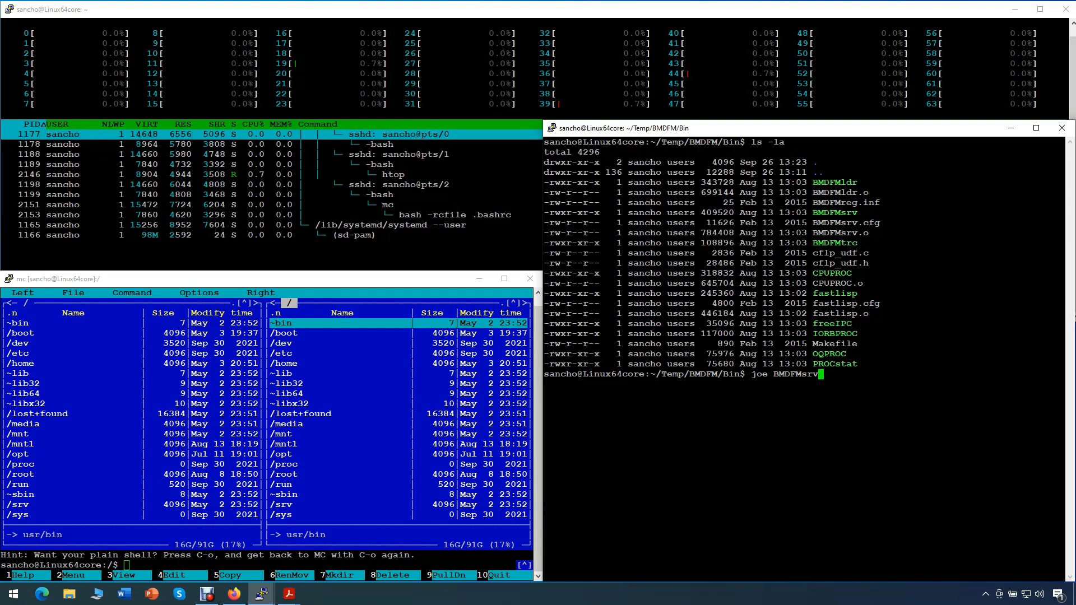
text(.cfg)
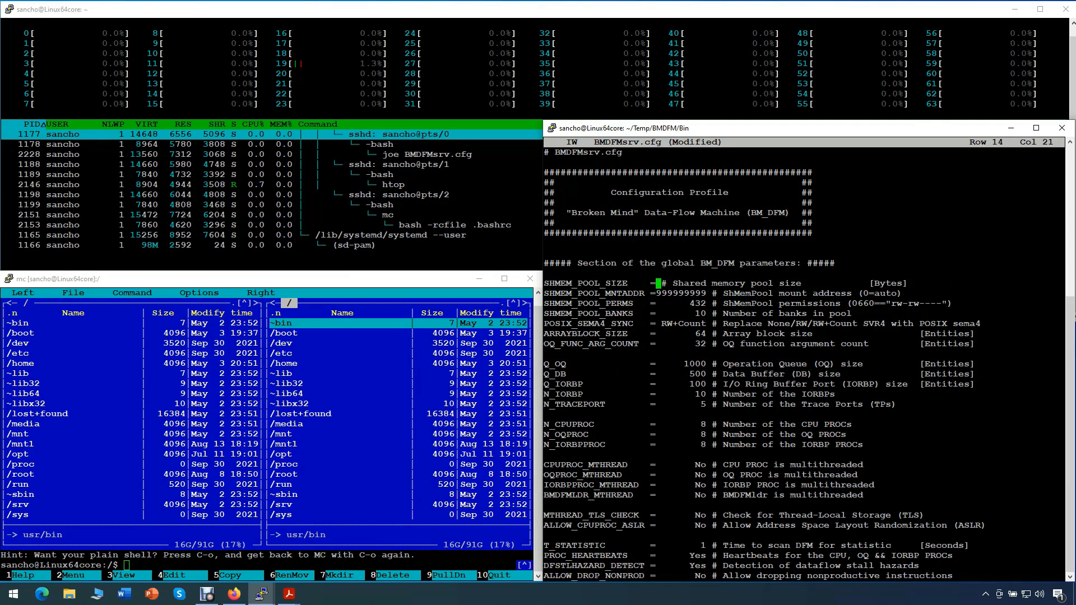
text(64000)
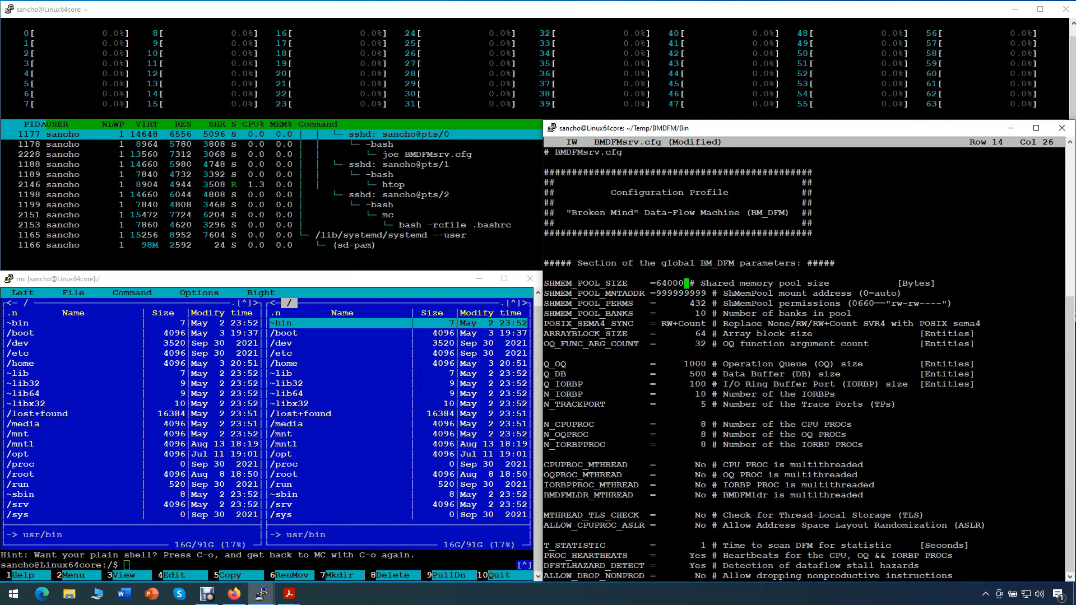
text(000000)
click(716, 424)
text(12)
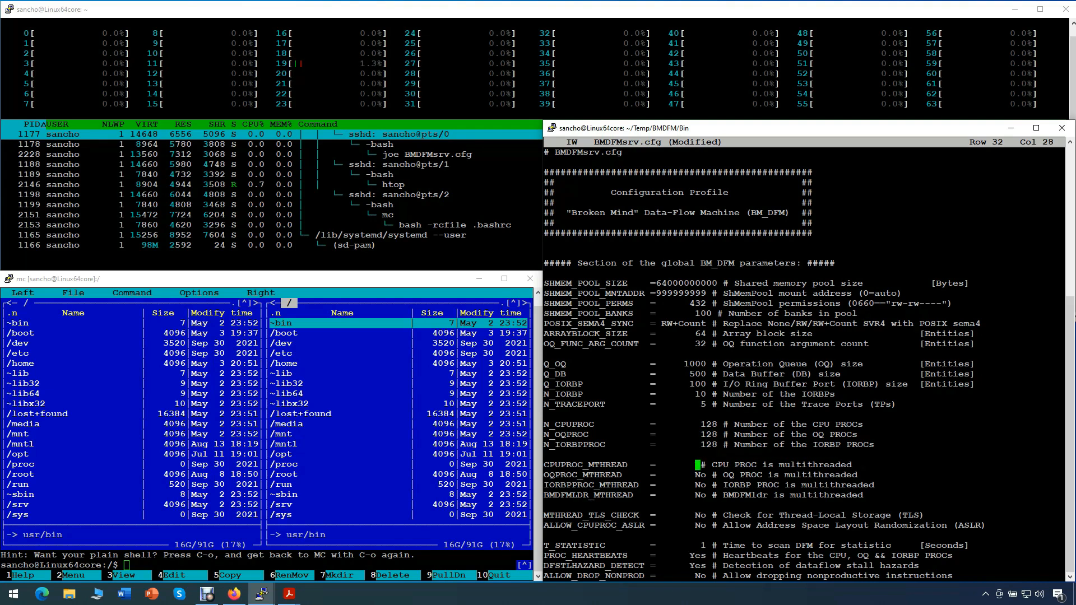
text(yes)
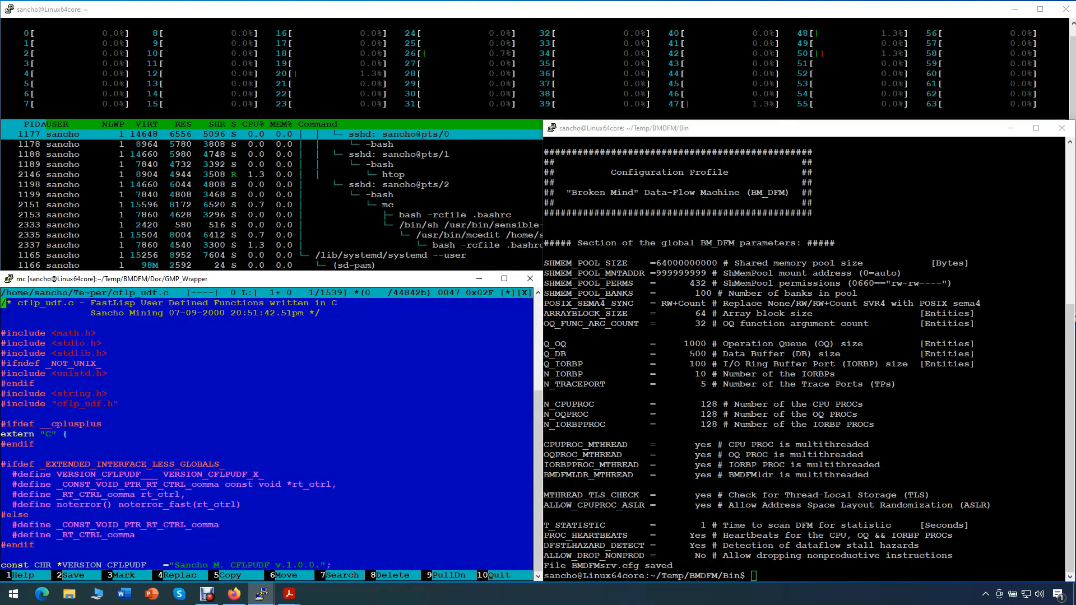
Append -lgmp to the Makefile's MATH line and rebuild with make
scroll(down, 3)
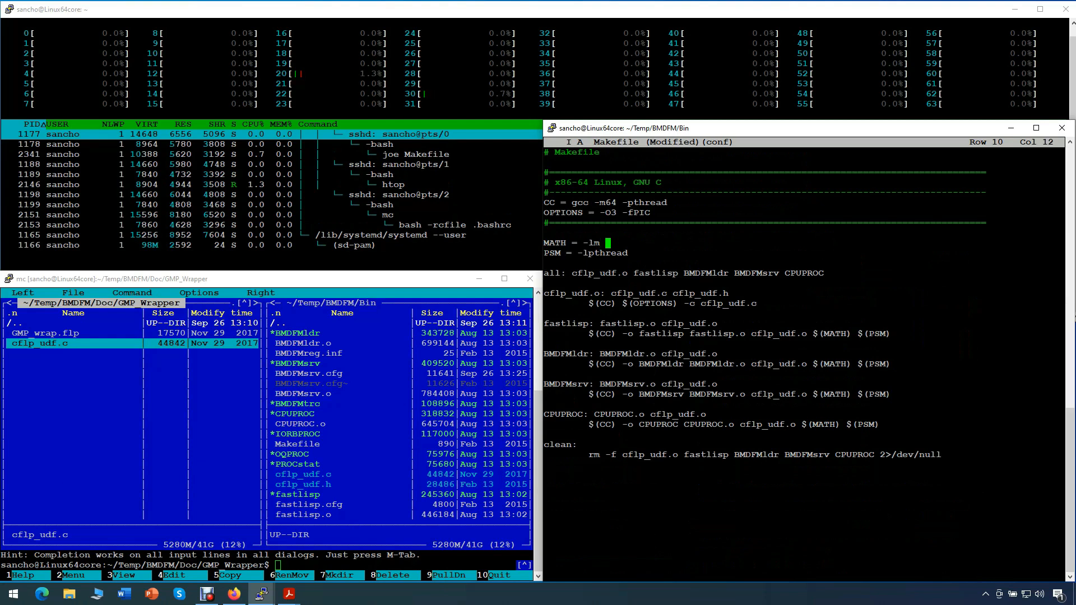
text(-lgmp)
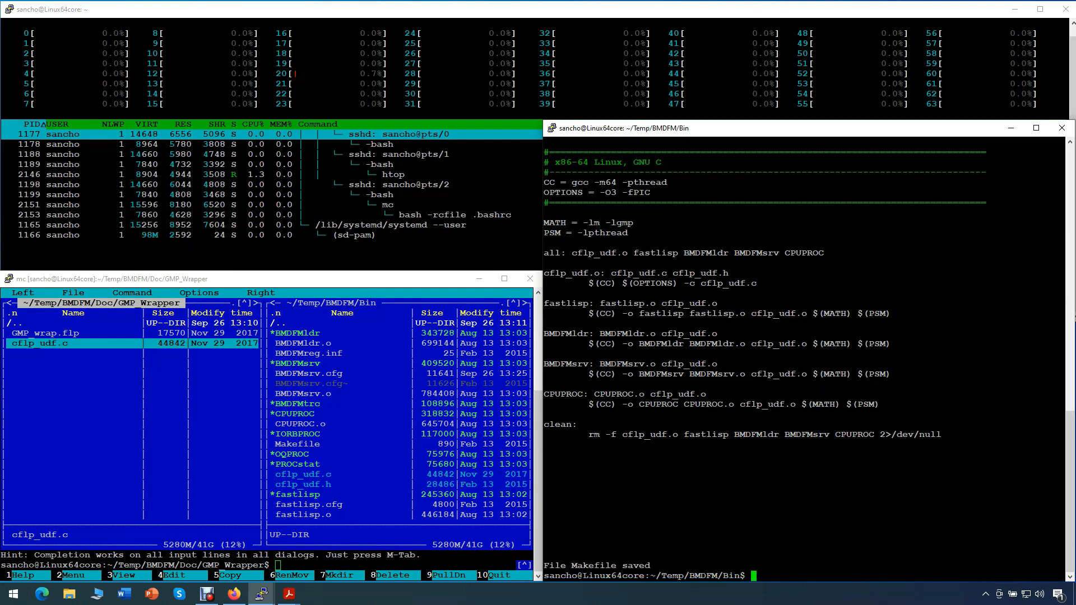
text(make)
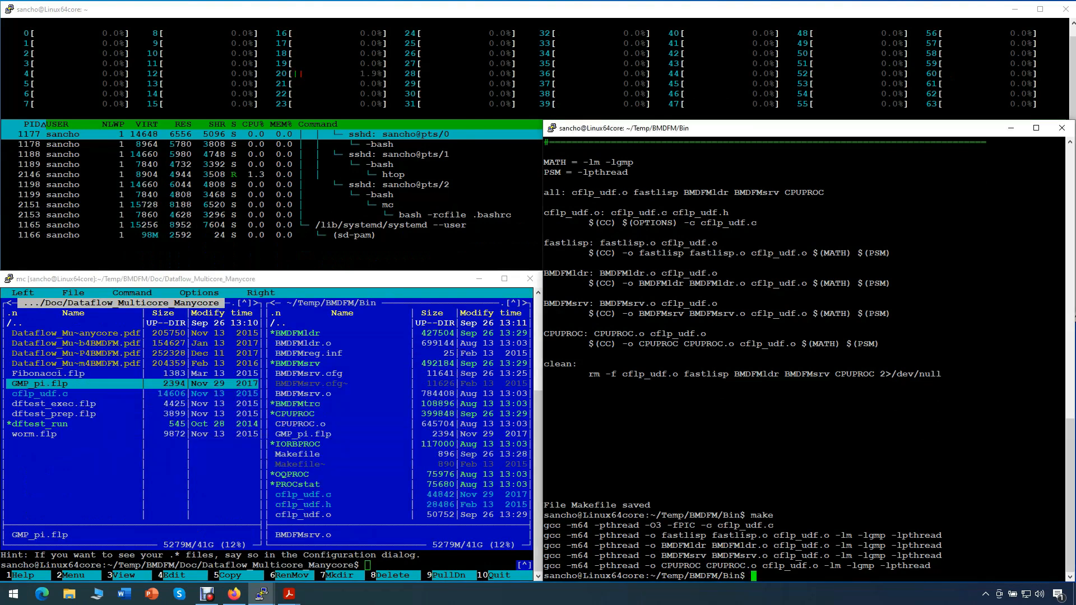
Run 'fastlisp GMP_pi.flp' single-core to its timing report, then clear the terminal
text(clear)
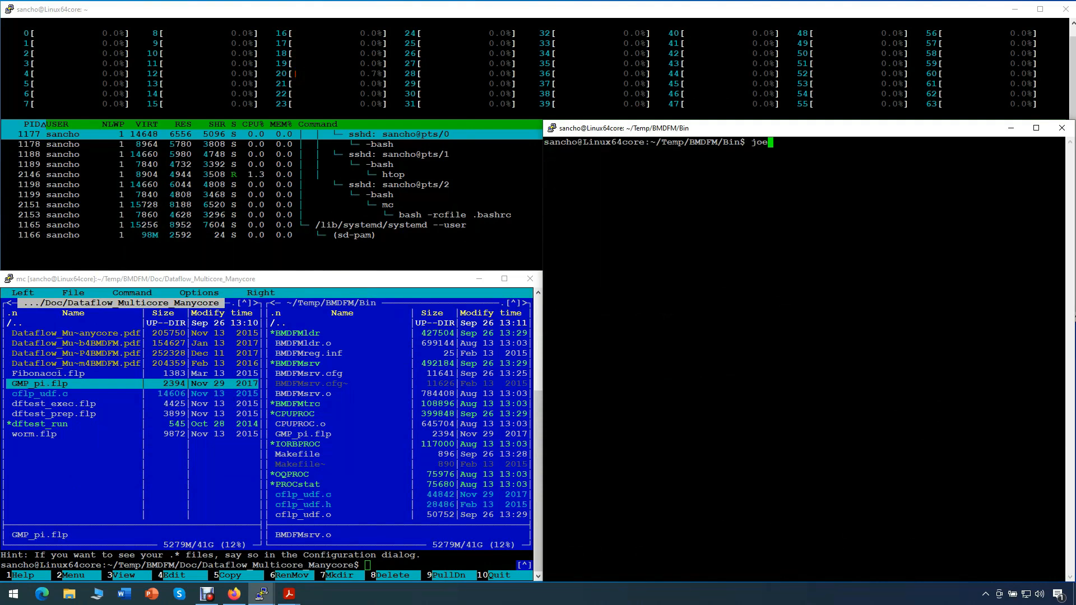
text(GMP_pi.flp)
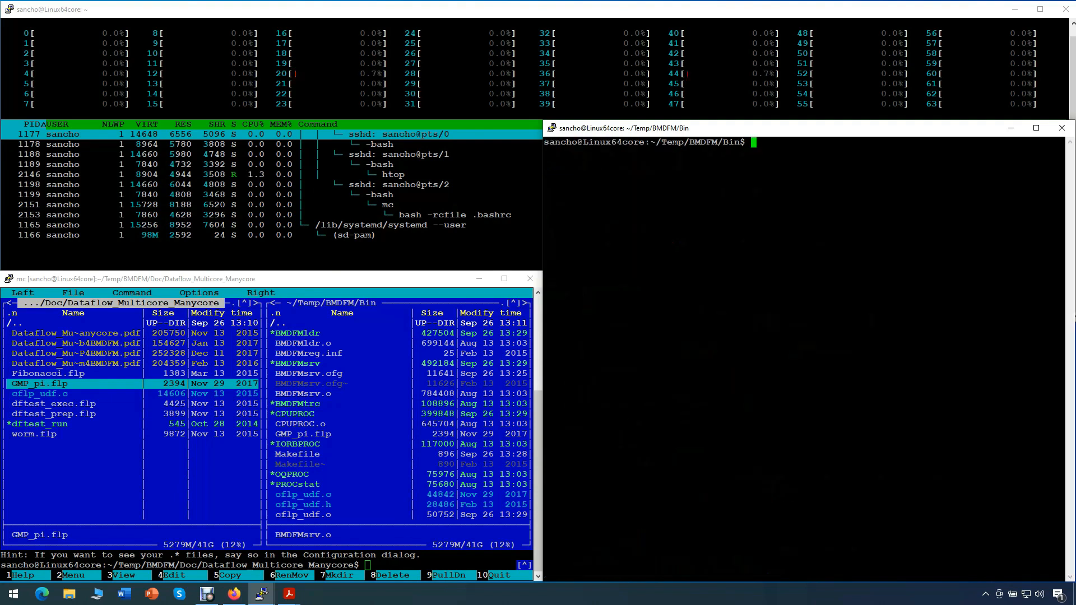
text(fast)
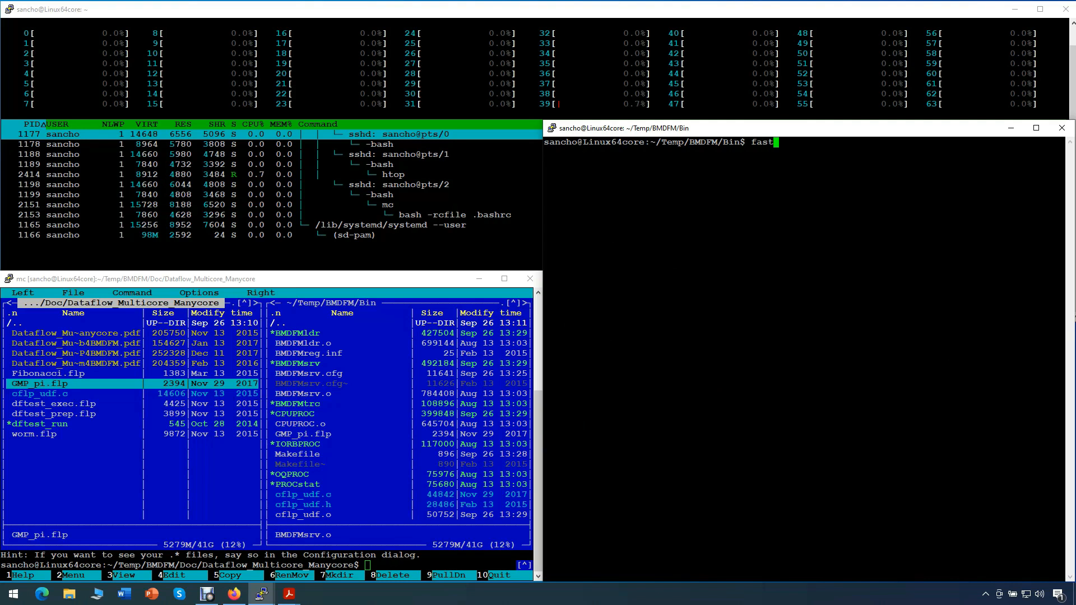
text(lisp)
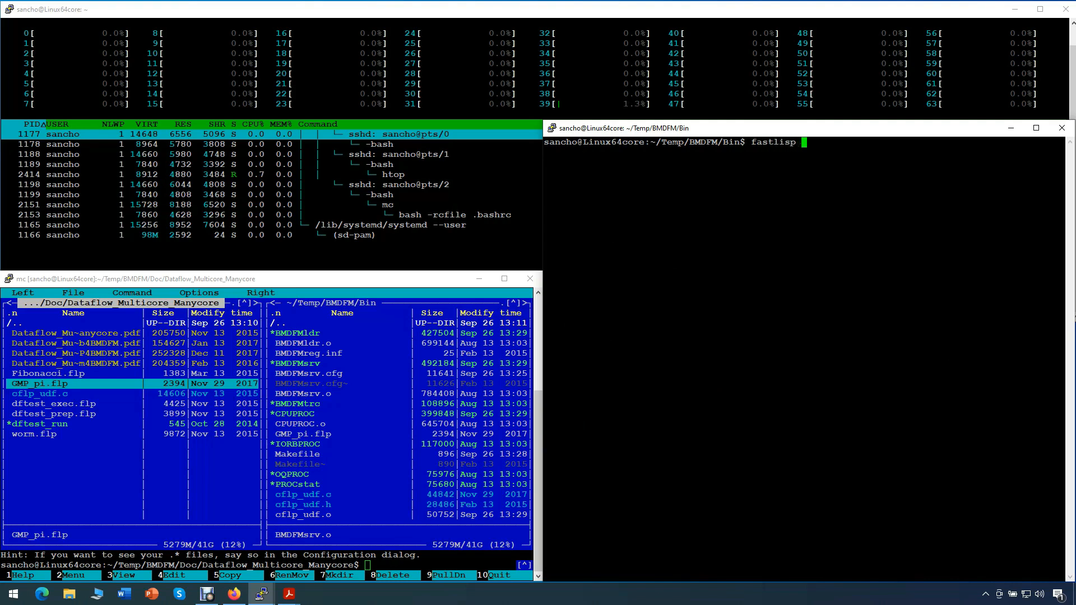
text(GMP_pi.flp)
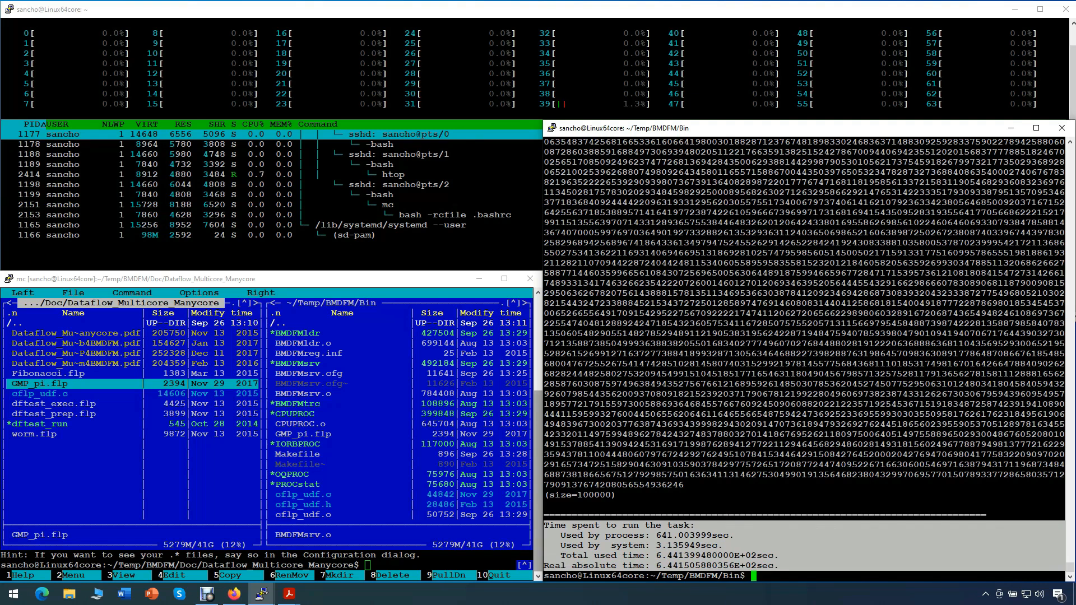
text(clear)
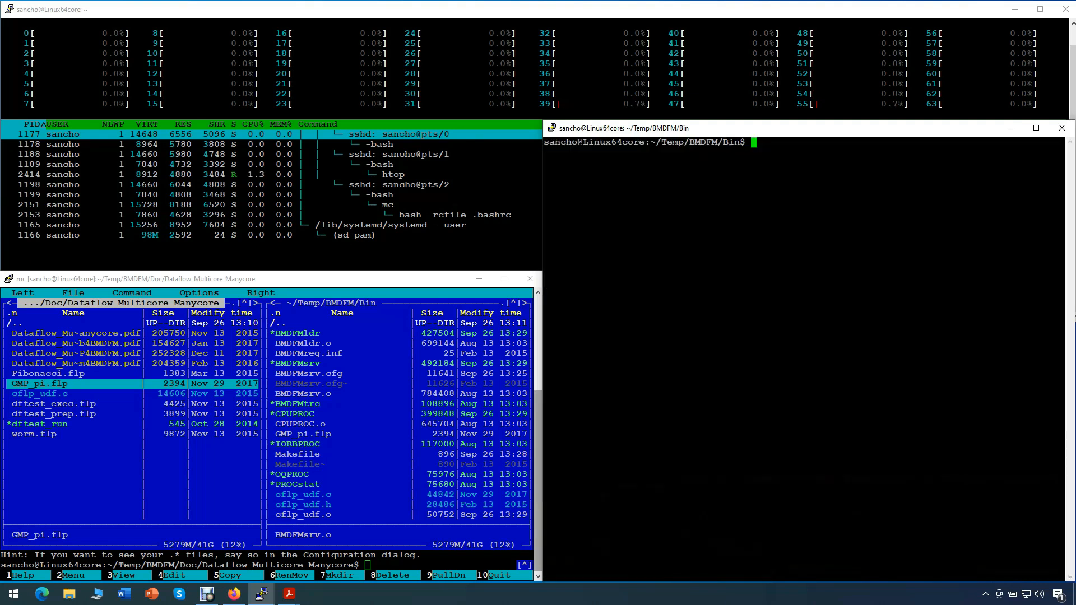
Start BMDFMsrv interactively and let it spawn its 128 PROCs each
text(BMDFMs)
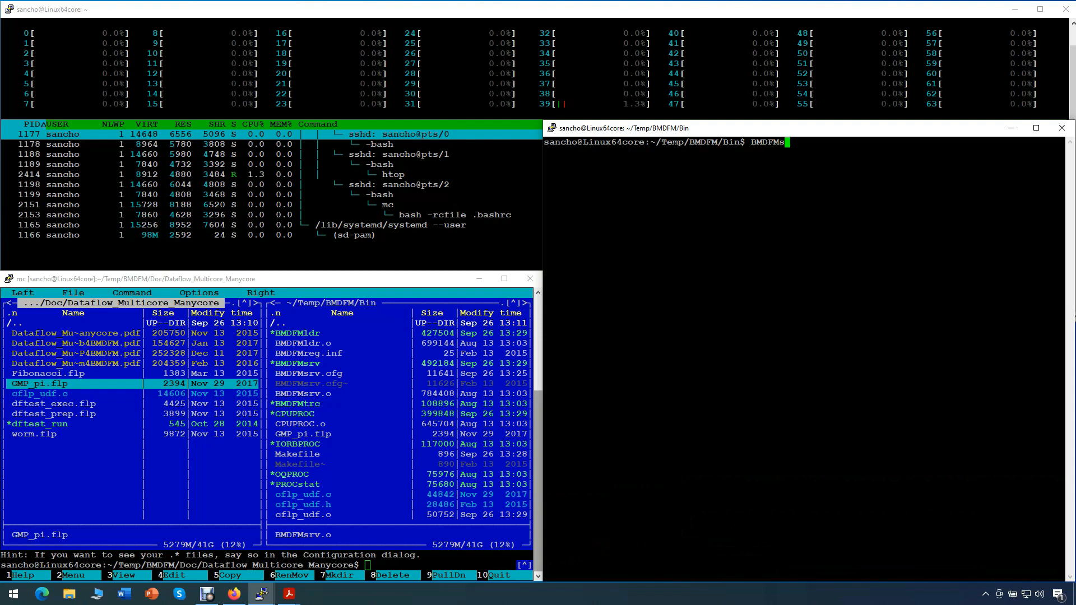
text(rv)
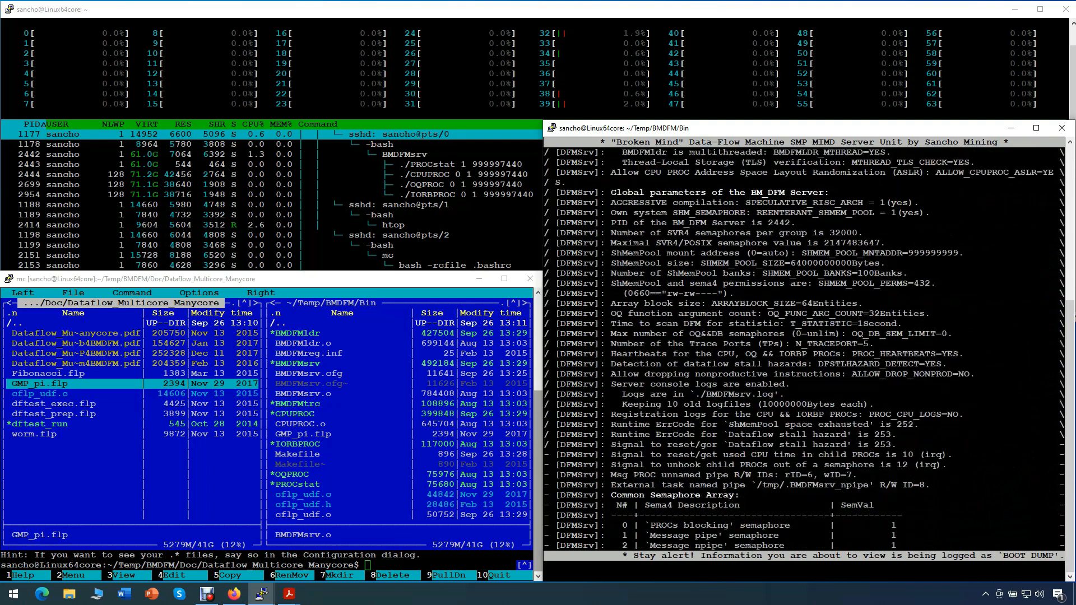
scroll(down, 3)
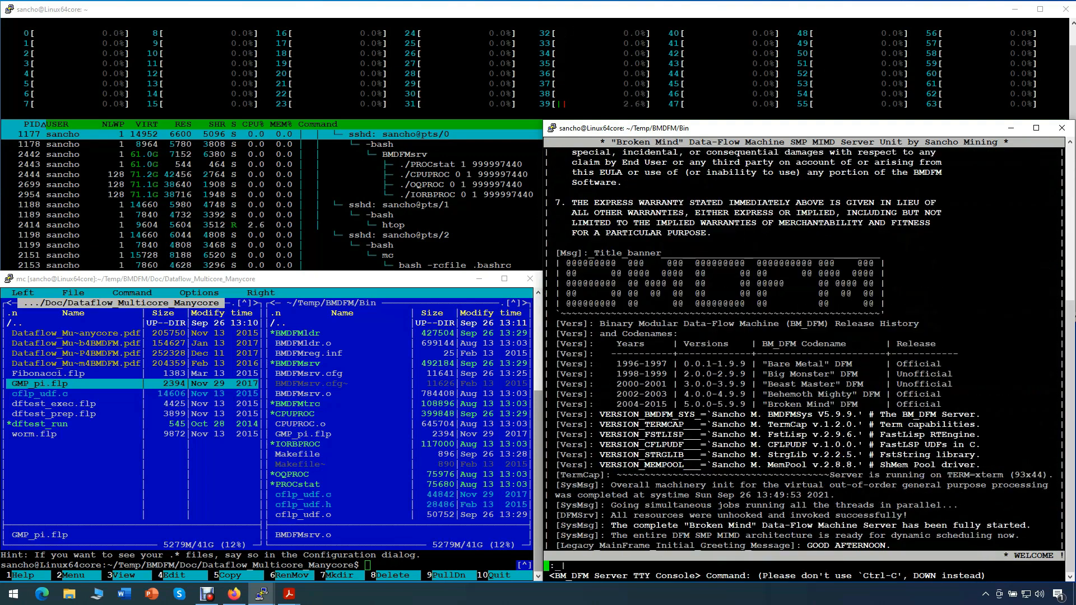
Show 'stat on' and 'proc tree' at the console, shut it down and clear
text(stat)
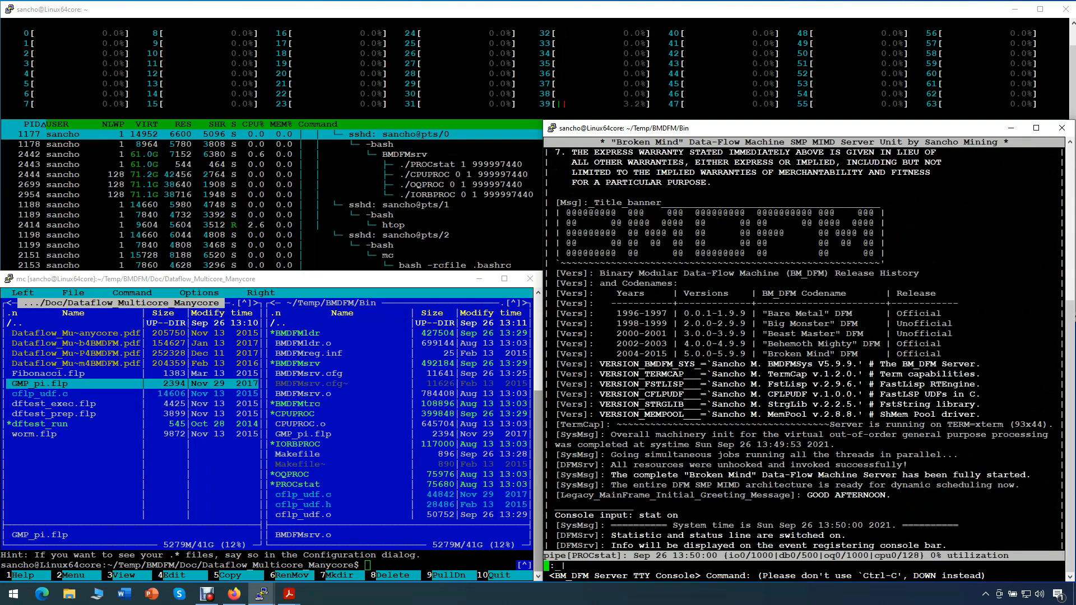
text(proc tree)
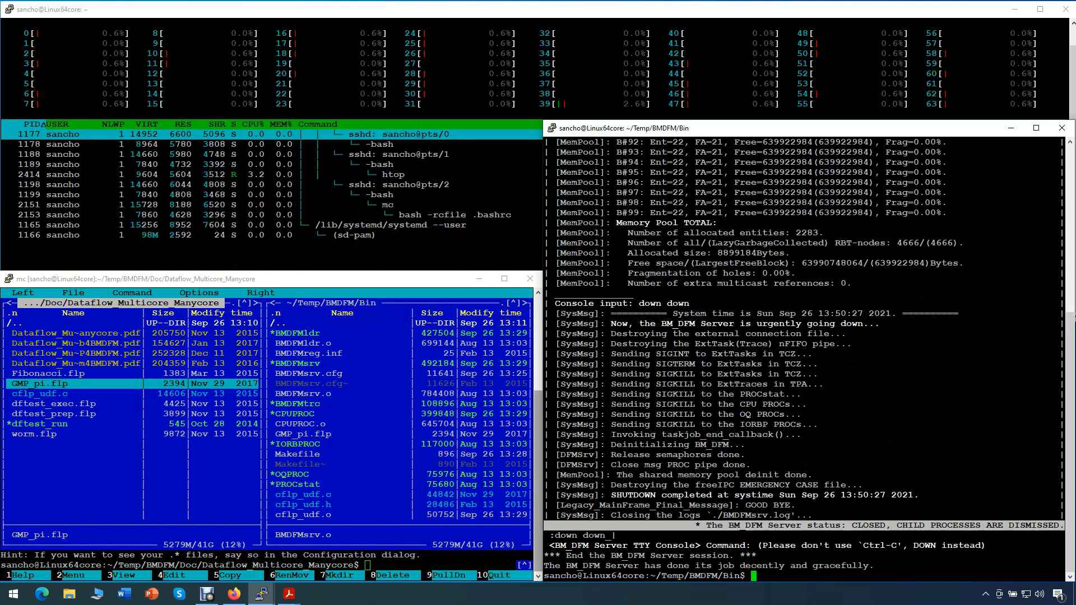
text(clea)
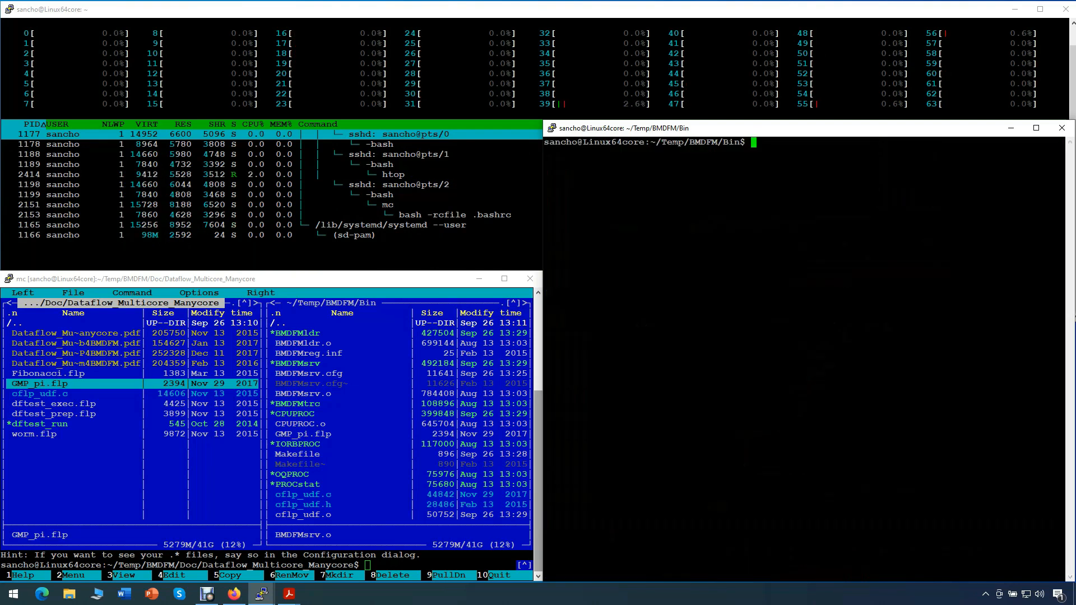
Launch 'BMDFMsrv -d &' as a background daemon and clear the terminal
text(BMDFMsrv -)
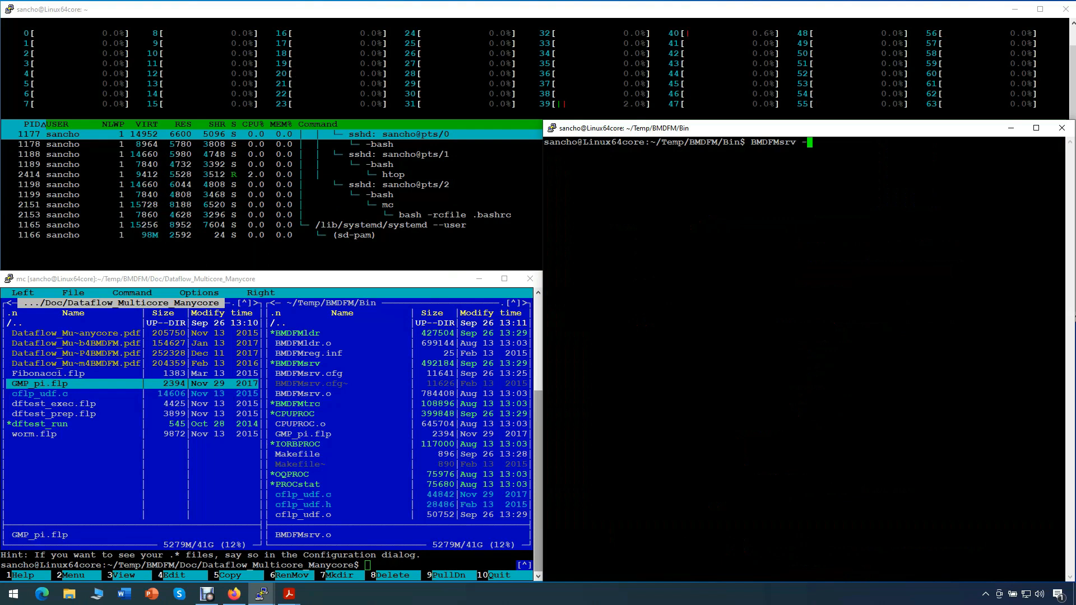
text(d)
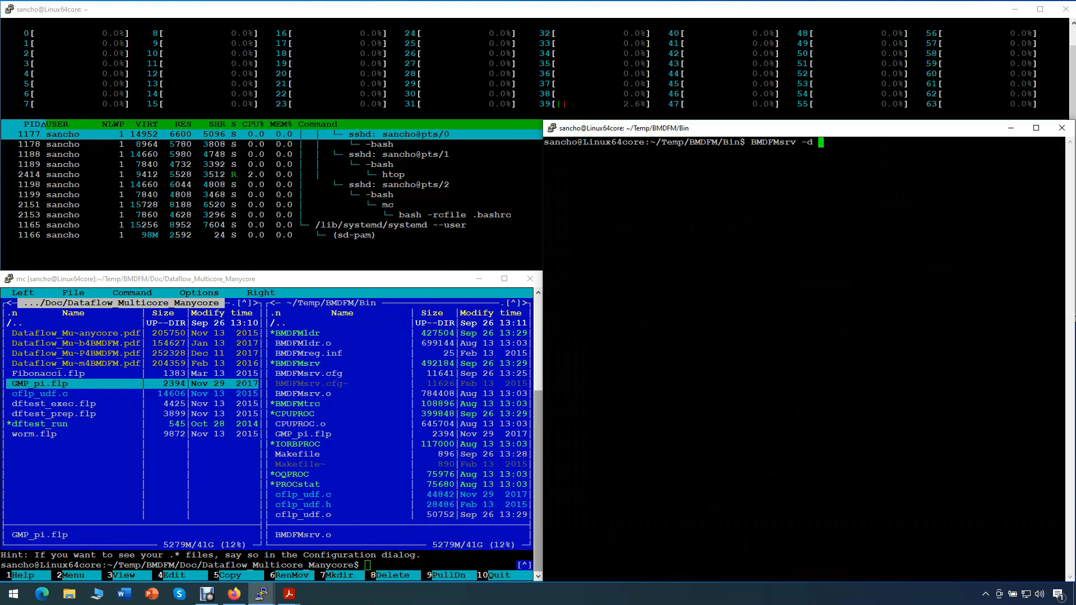
text(&)
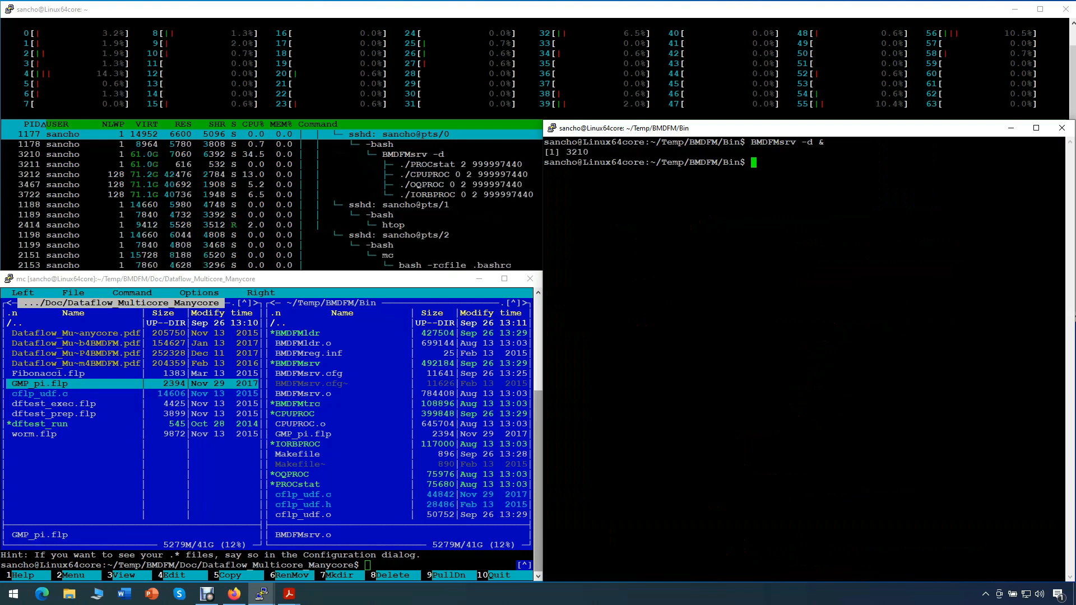
text(clear)
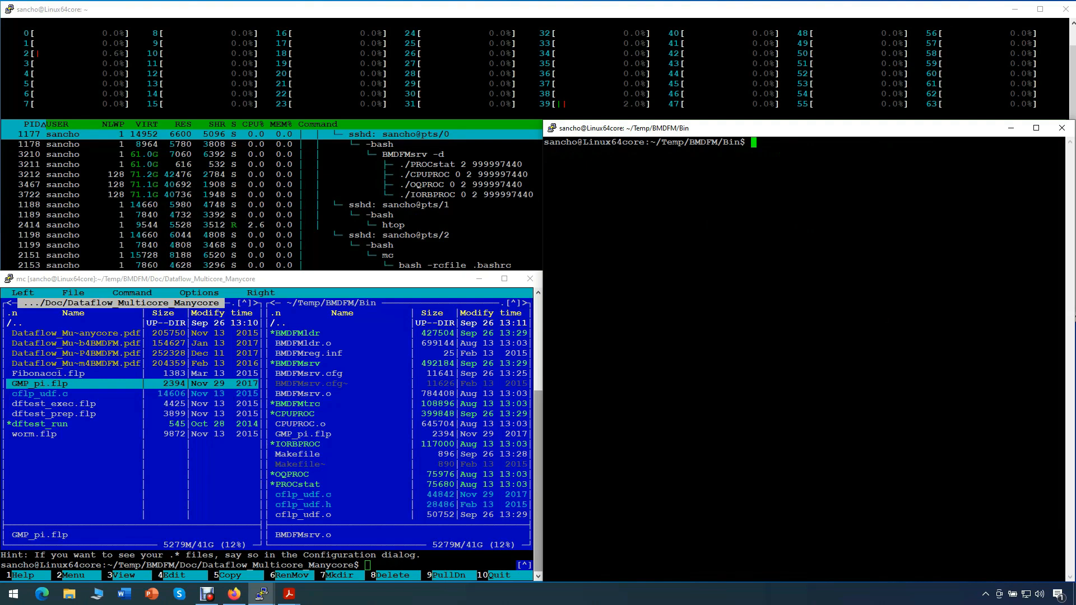
Run 'BMDFMldr GMP_pi.flp' twice through the daemon on all cores, then clear
text(BMDFM)
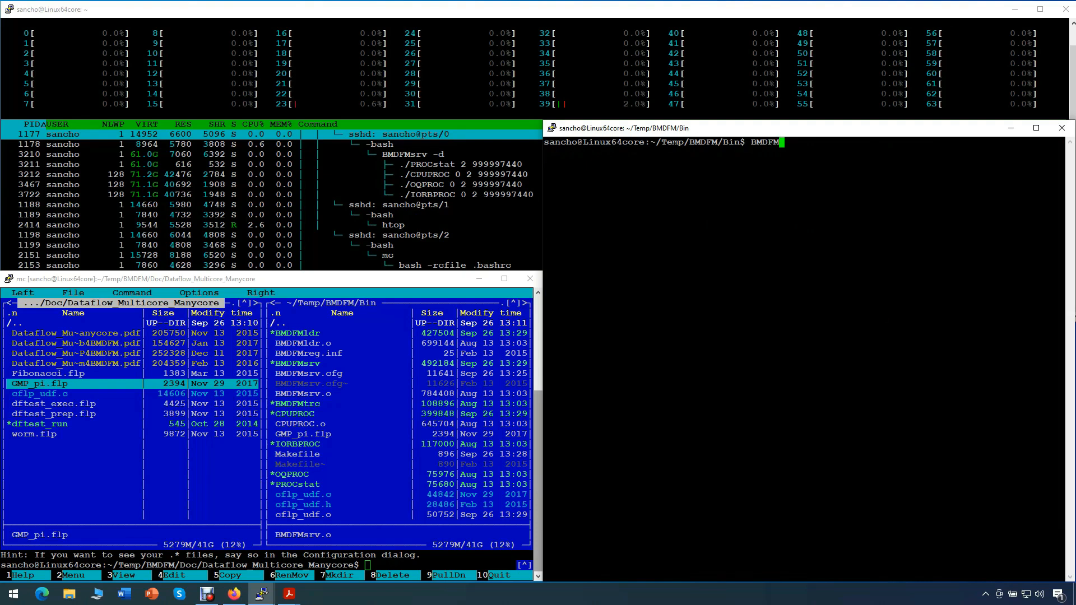
text(ldr)
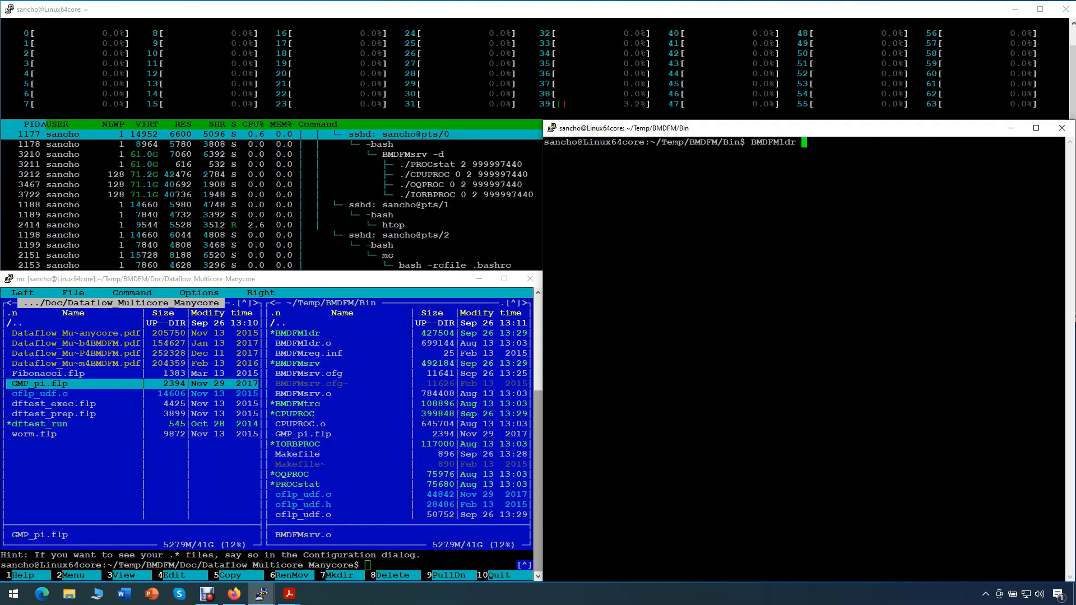
text(GMP_pi.flp)
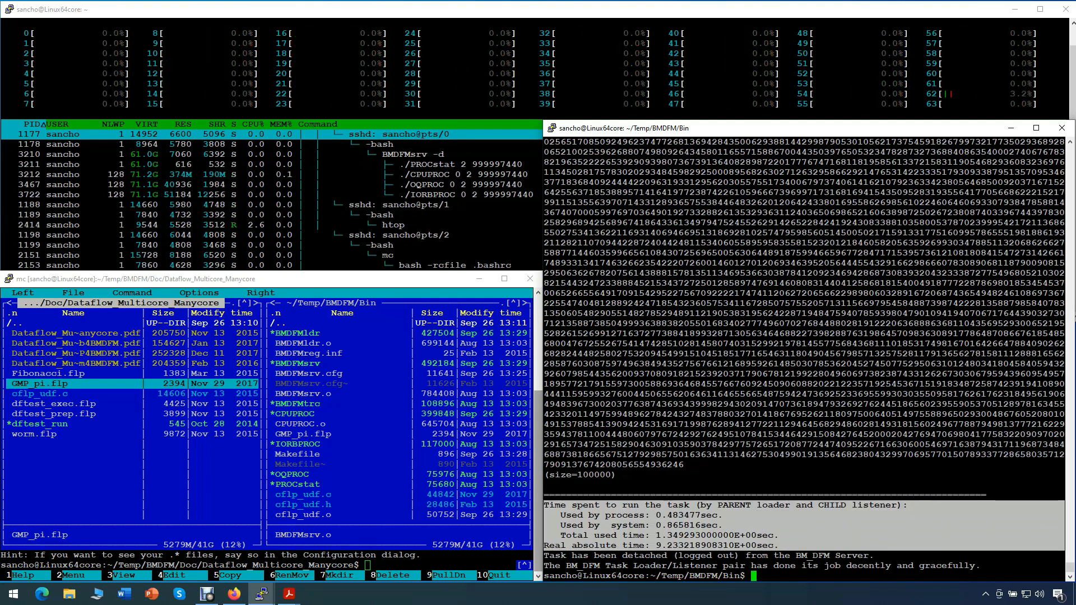
text(BMDFMldr GMP_pi.flp)
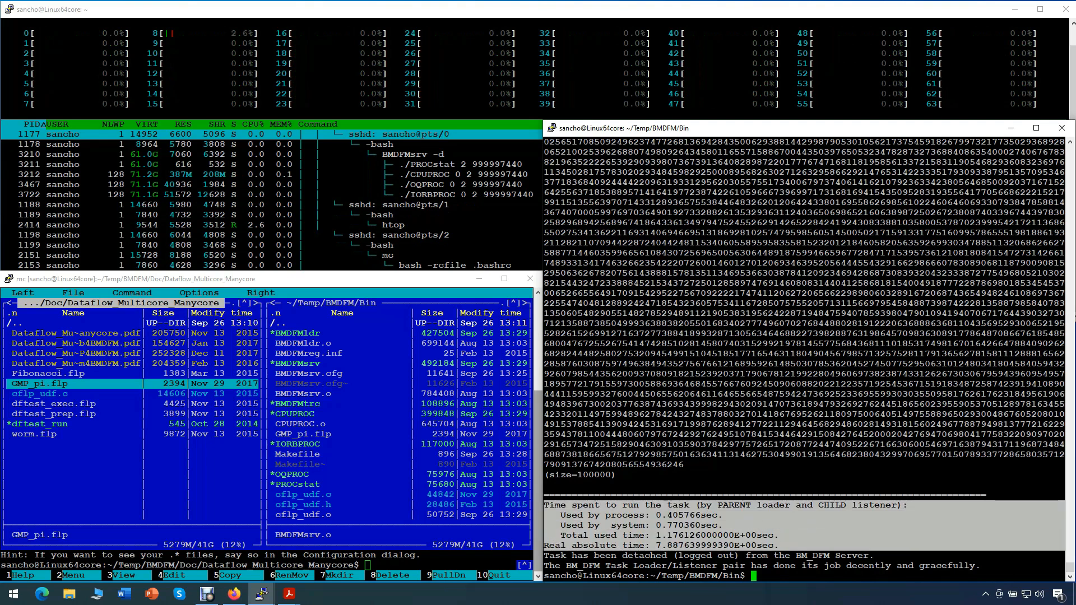
text(cle)
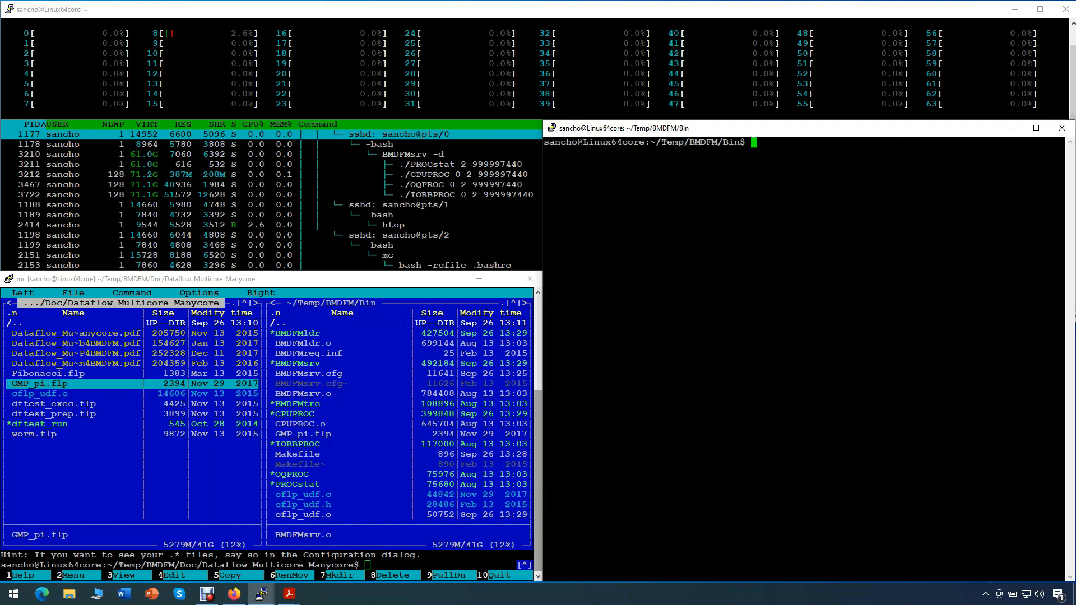
Compose 'echo command down down >/tmp/.BMDFMsrv_npipe' at the prompt without running it
text(echo)
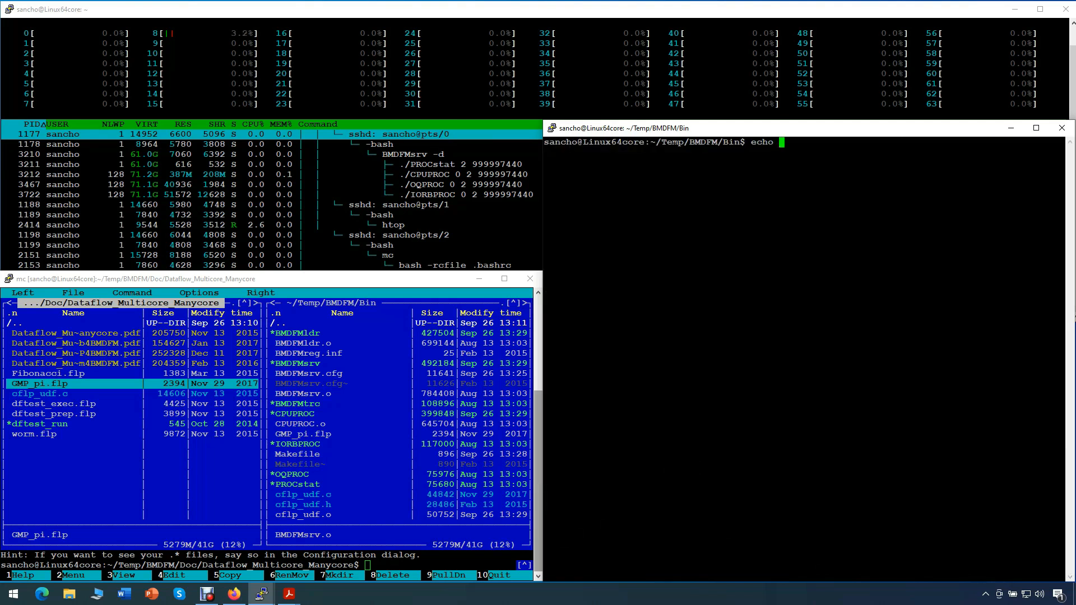
text(command down down)
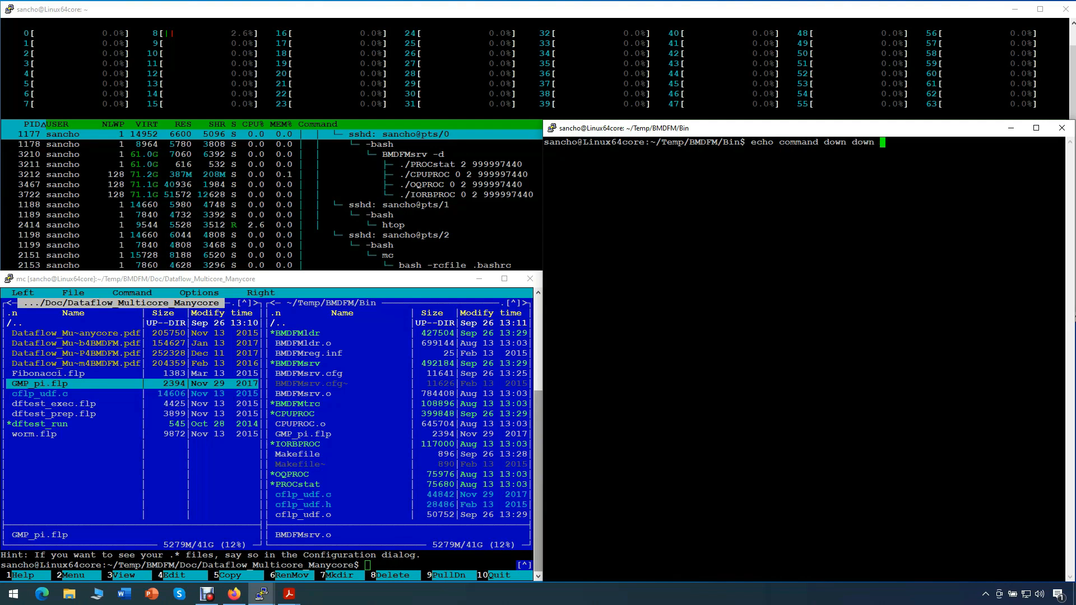
text(>/tmp/)
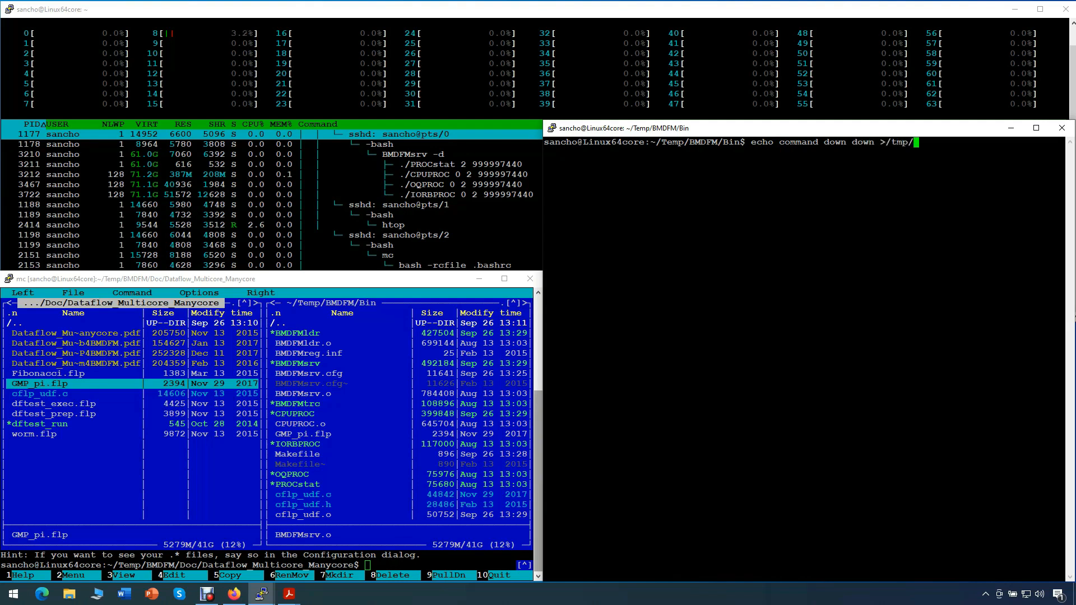
text(.BMDFMsrv)
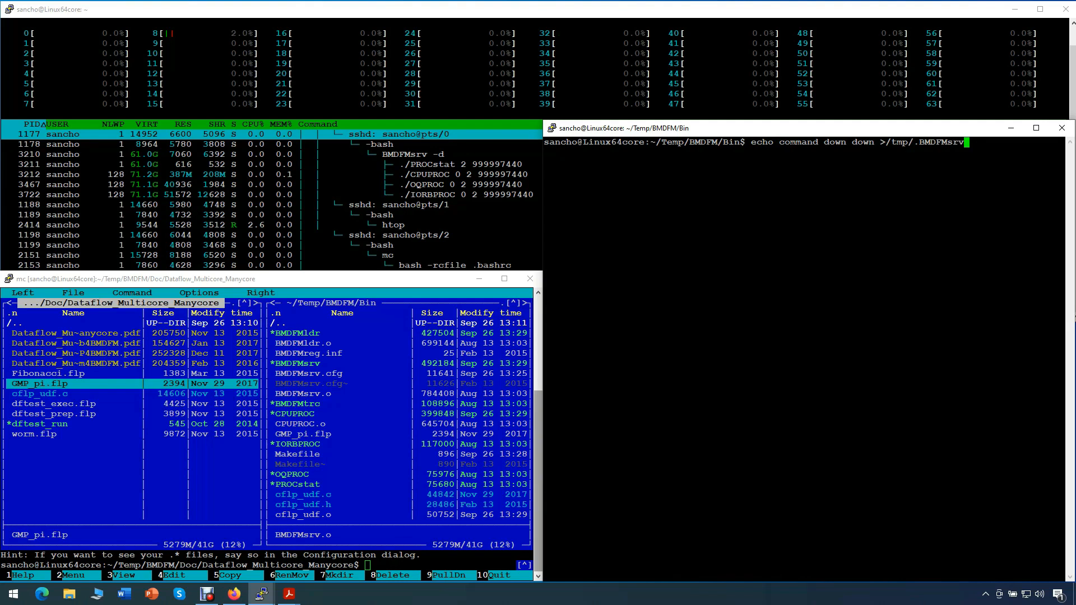
text(_npipe)
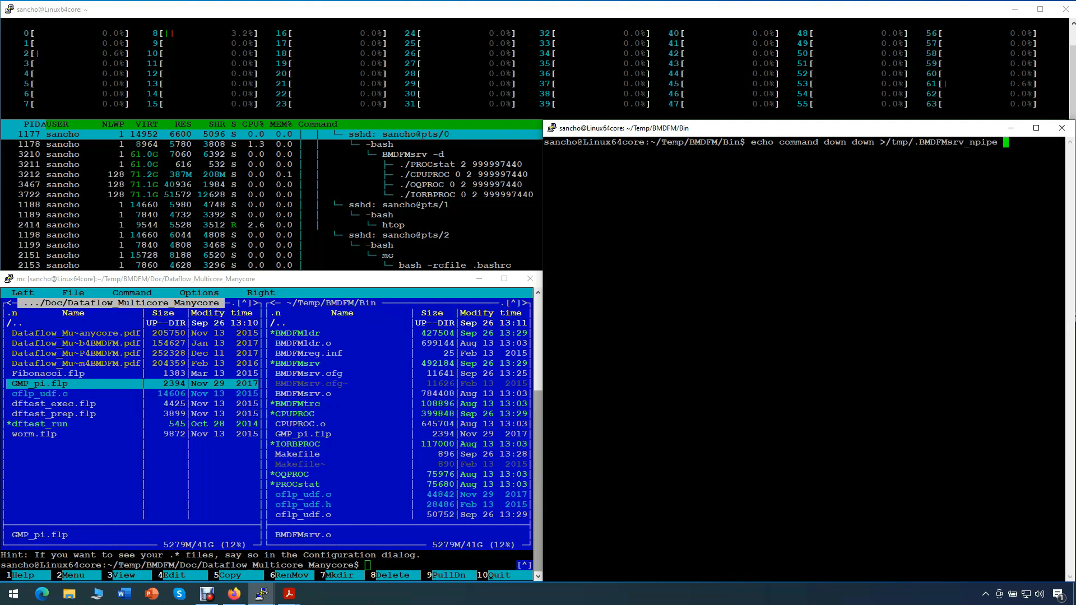